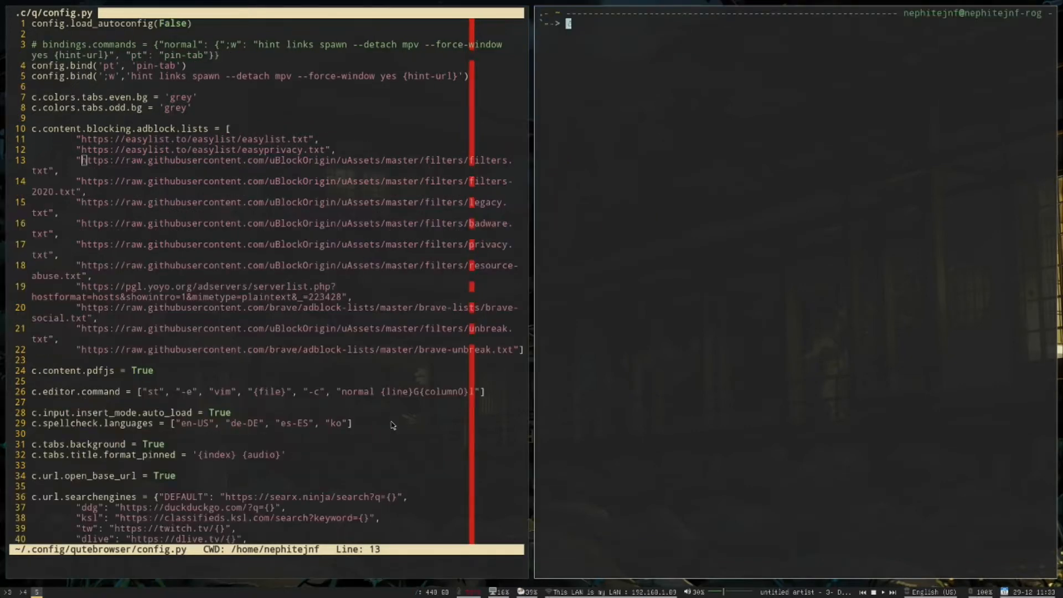
Open youtube.com from the 'you' completion and scroll well down its home feed
type("yay -S openarena")
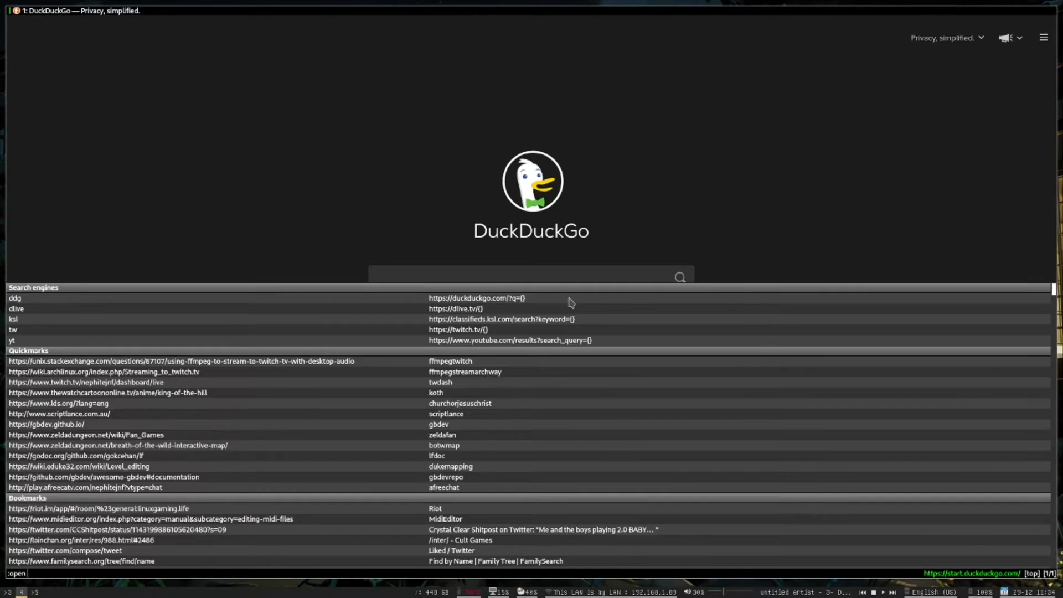
type("you")
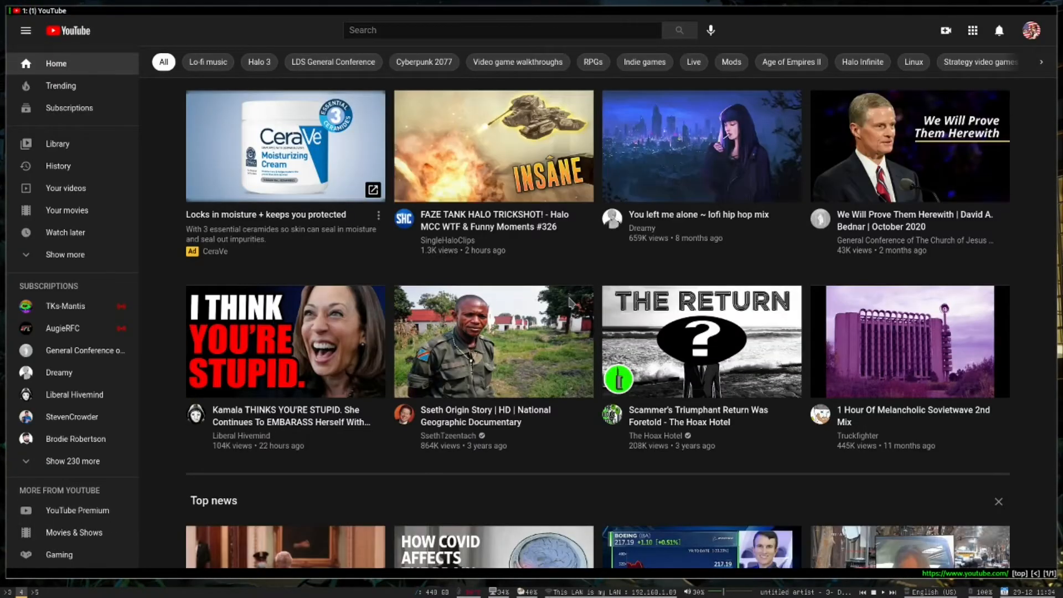
mouse_move(278, 219)
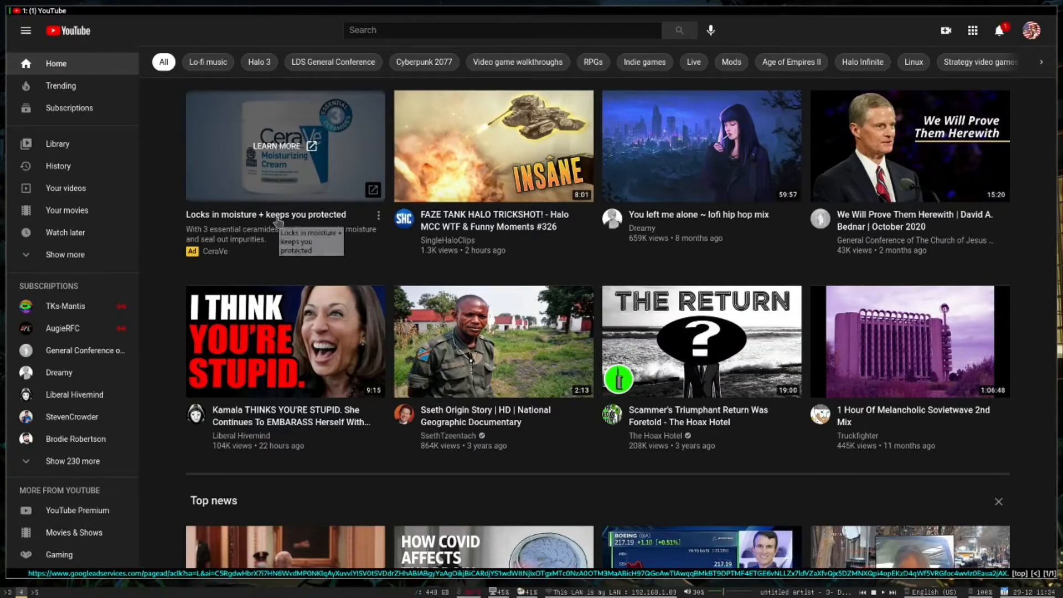
scroll("down", 3)
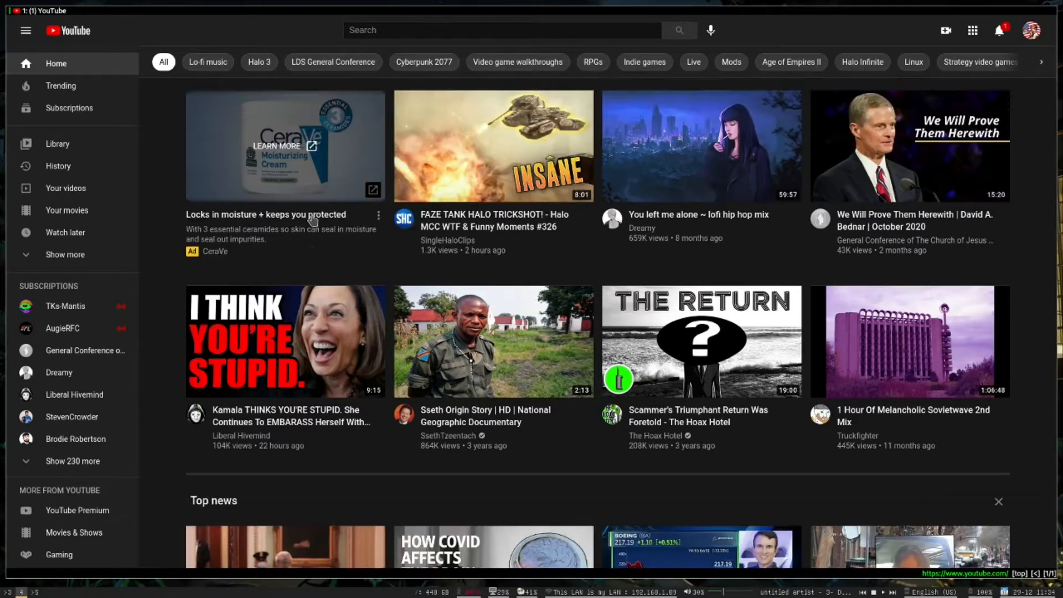
mouse_move(397, 276)
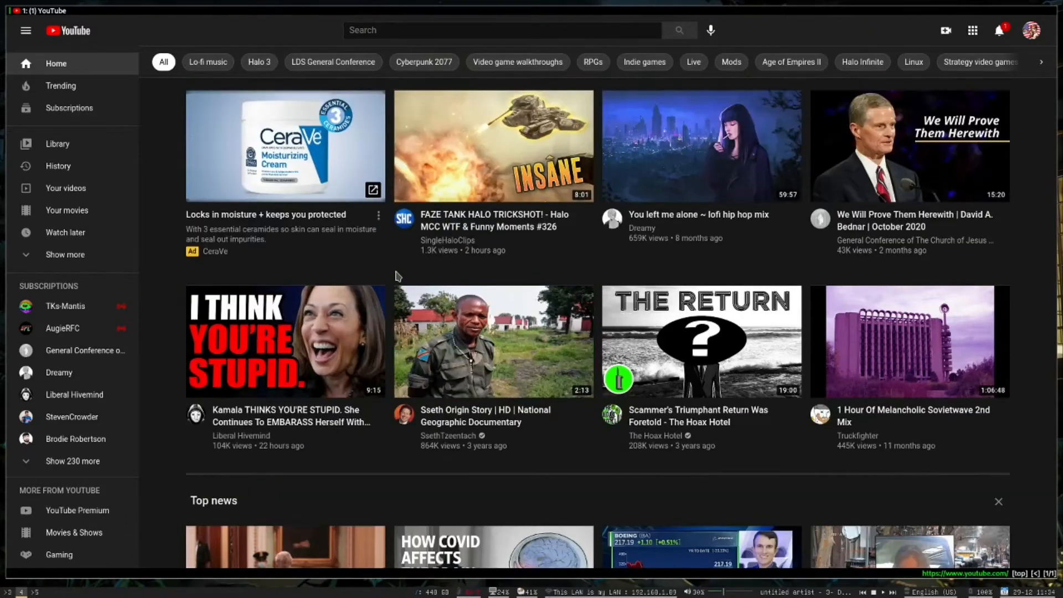
mouse_move(782, 14)
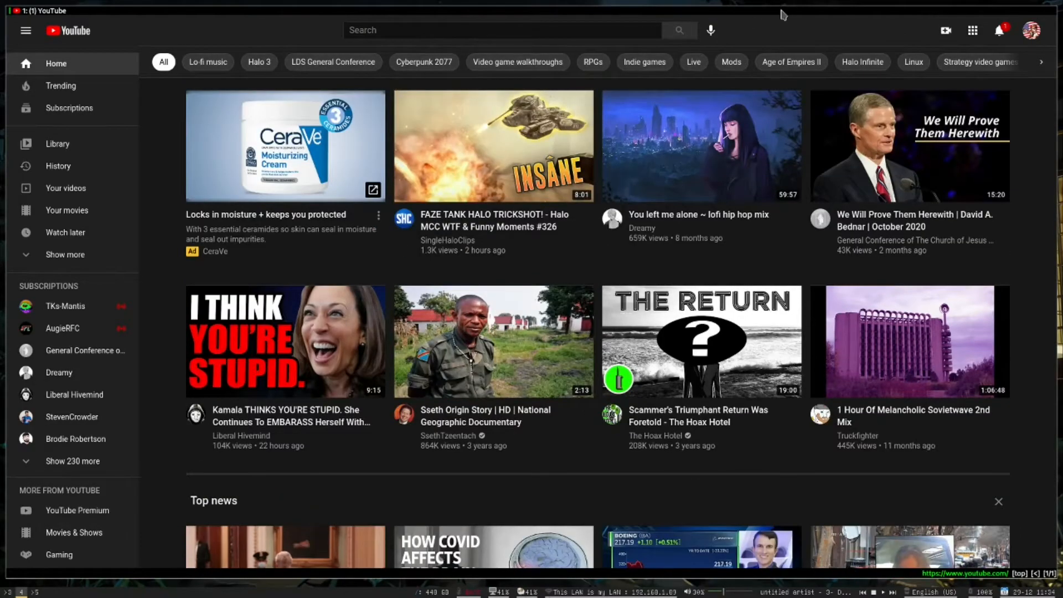
scroll("down", 3)
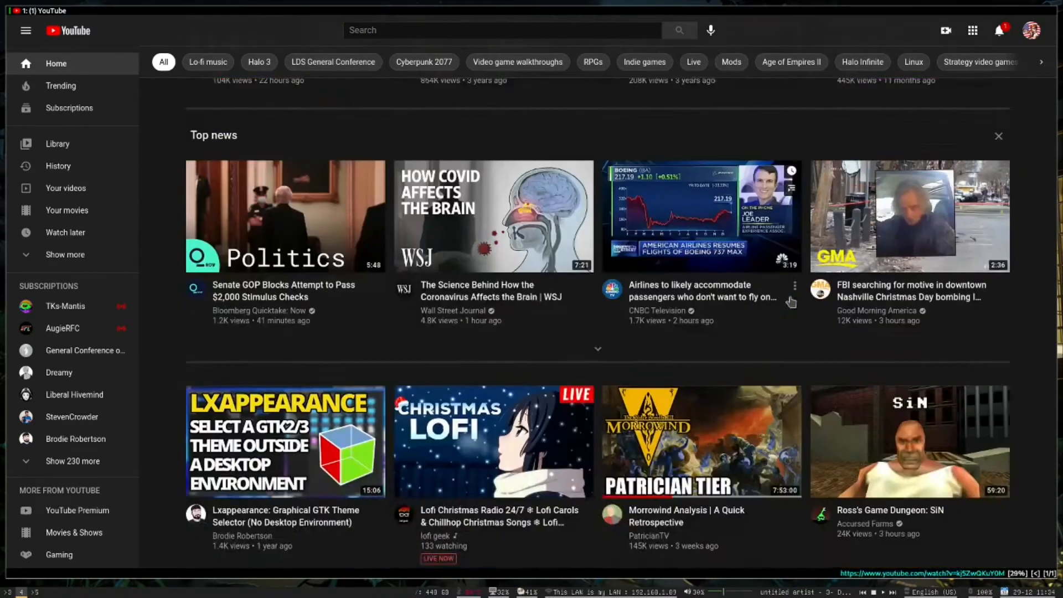
scroll("down", 3)
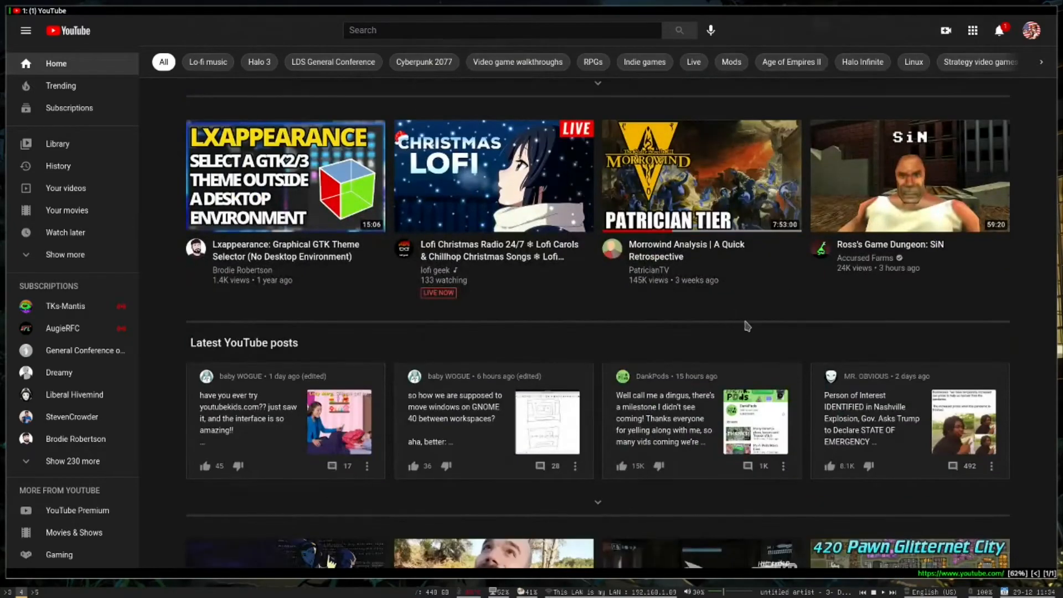
scroll("down", 3)
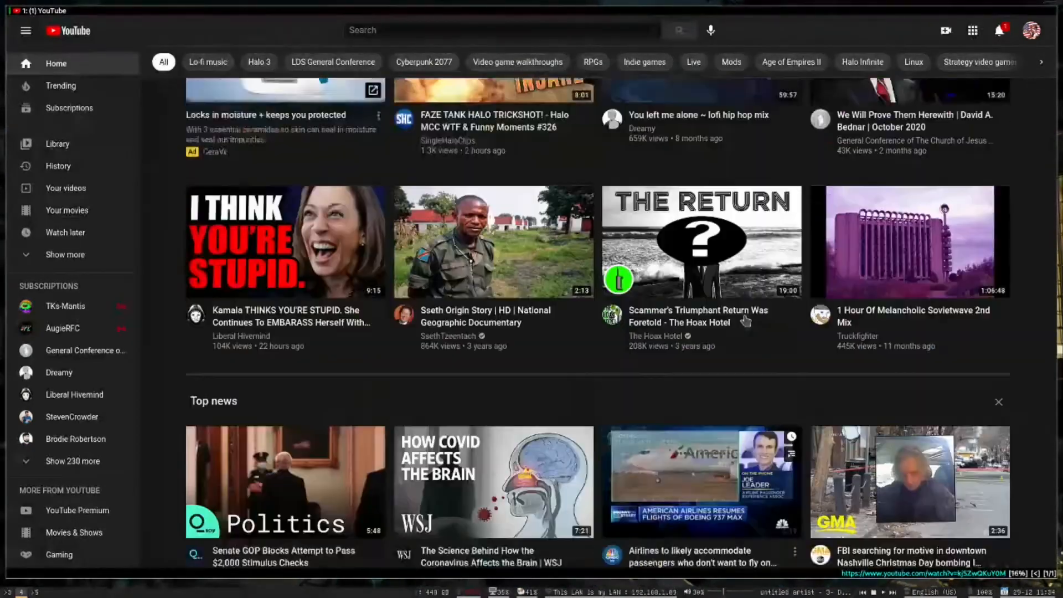
scroll("down", 3)
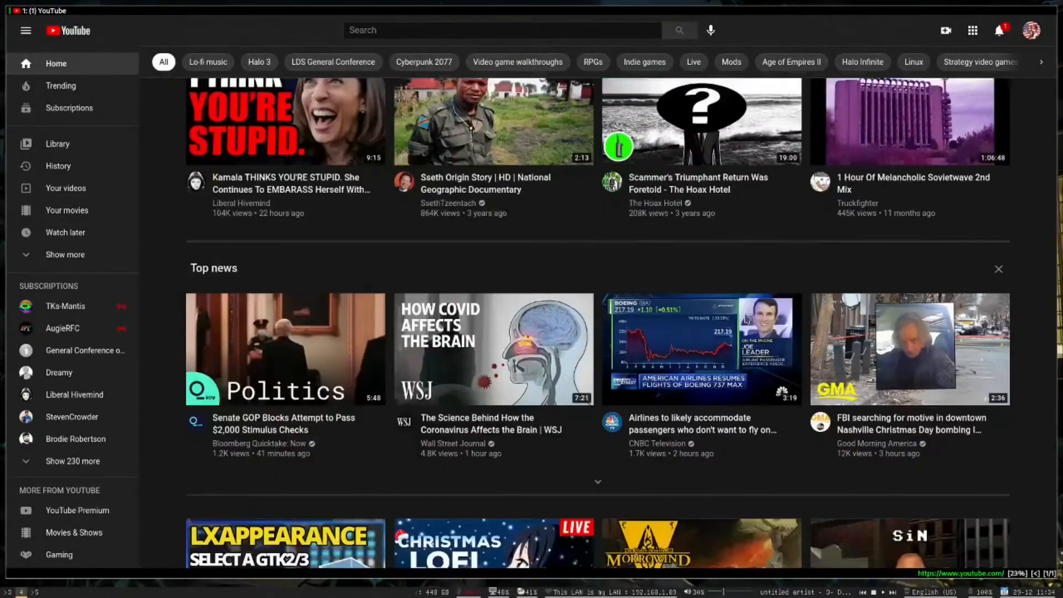
scroll("down", 3)
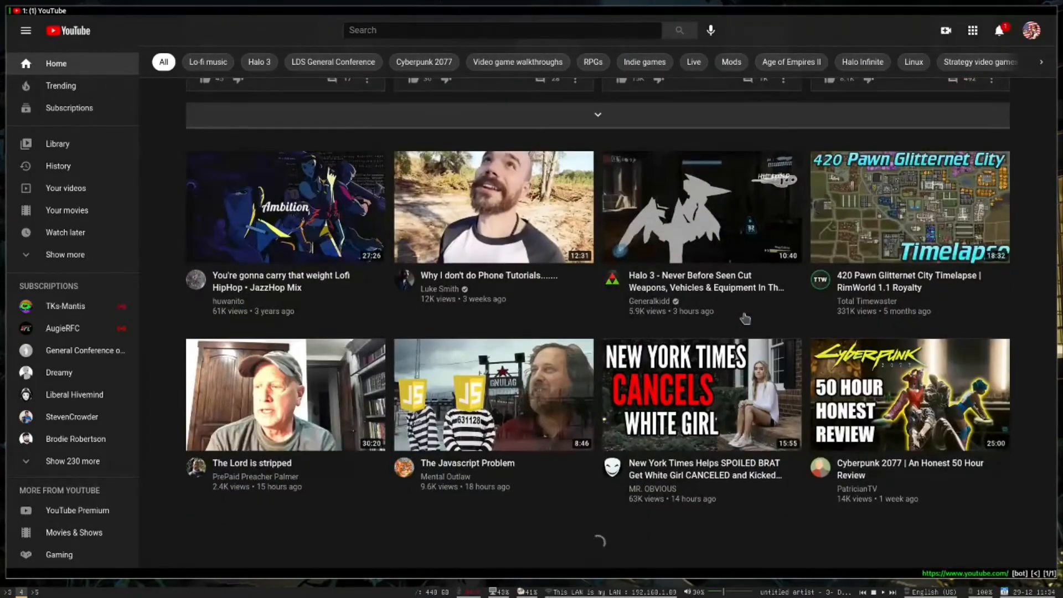
scroll("down", 3)
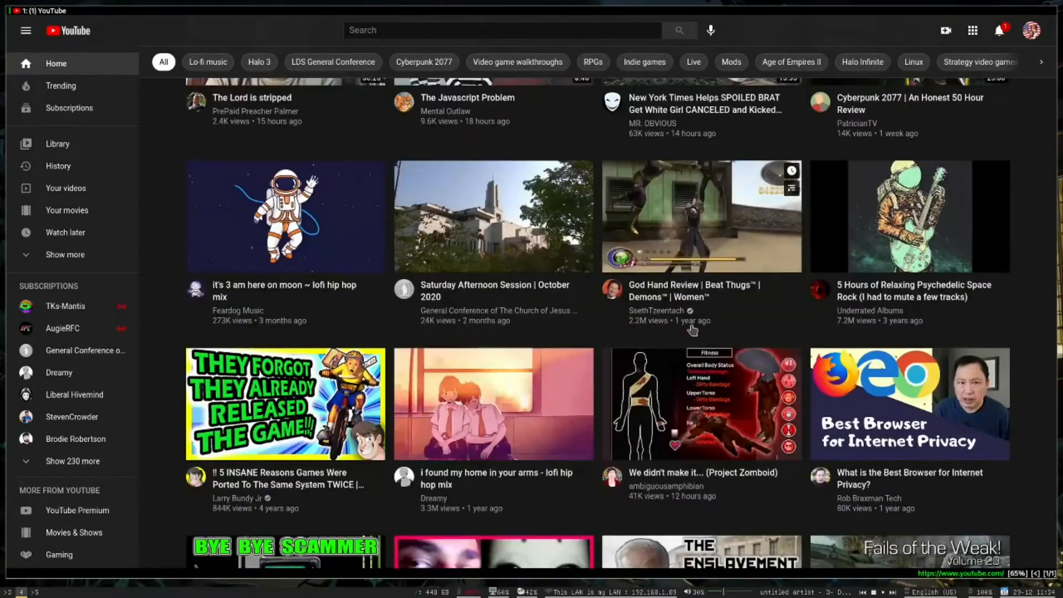
scroll("down", 3)
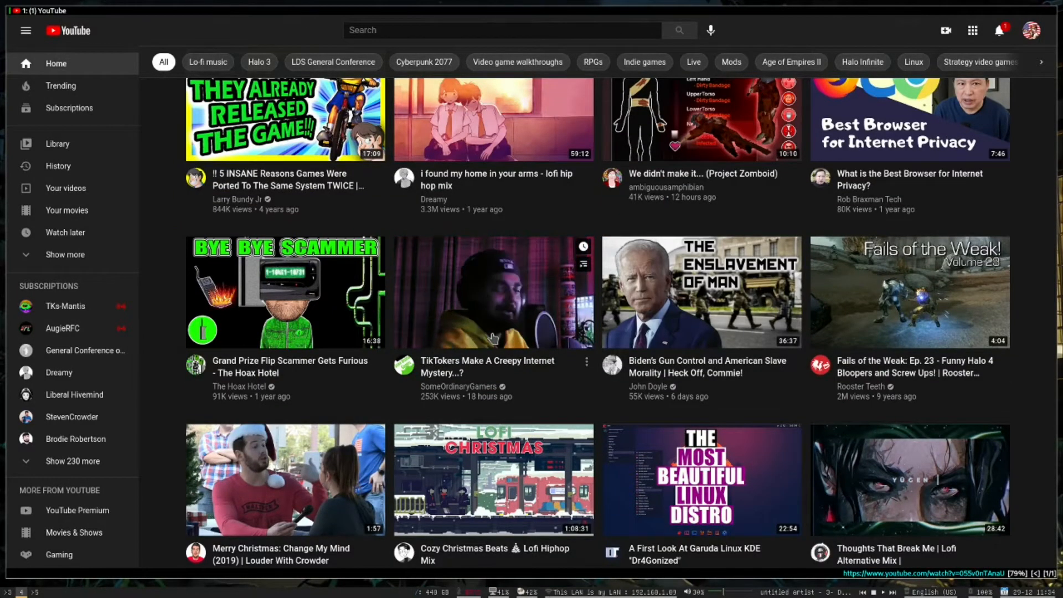
Open the 'TikTokers Make A Creepy Internet Mystery...?' video and scroll its page
left_click(492, 292)
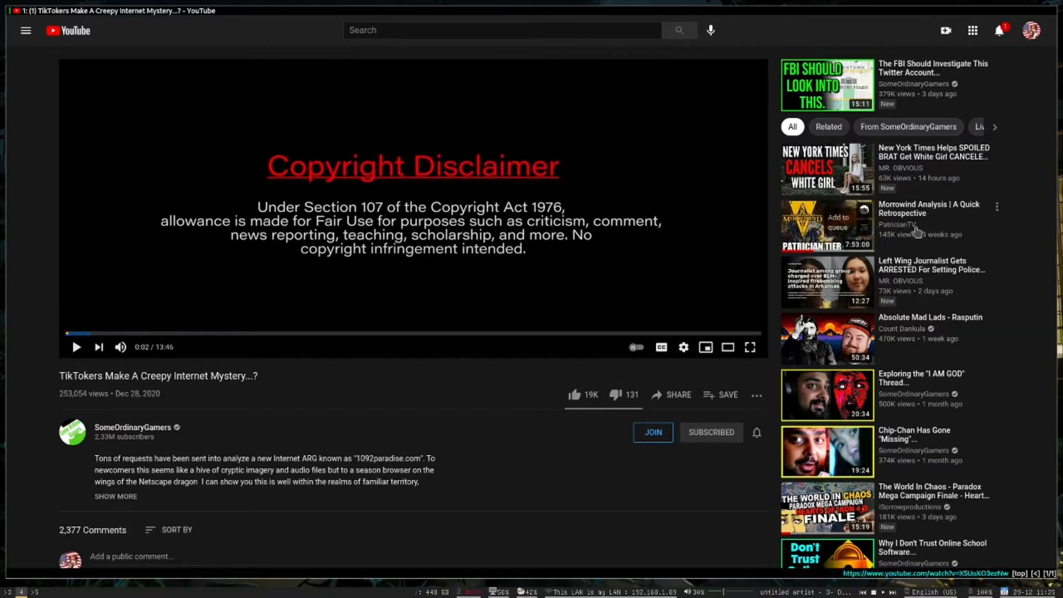
mouse_move(902, 247)
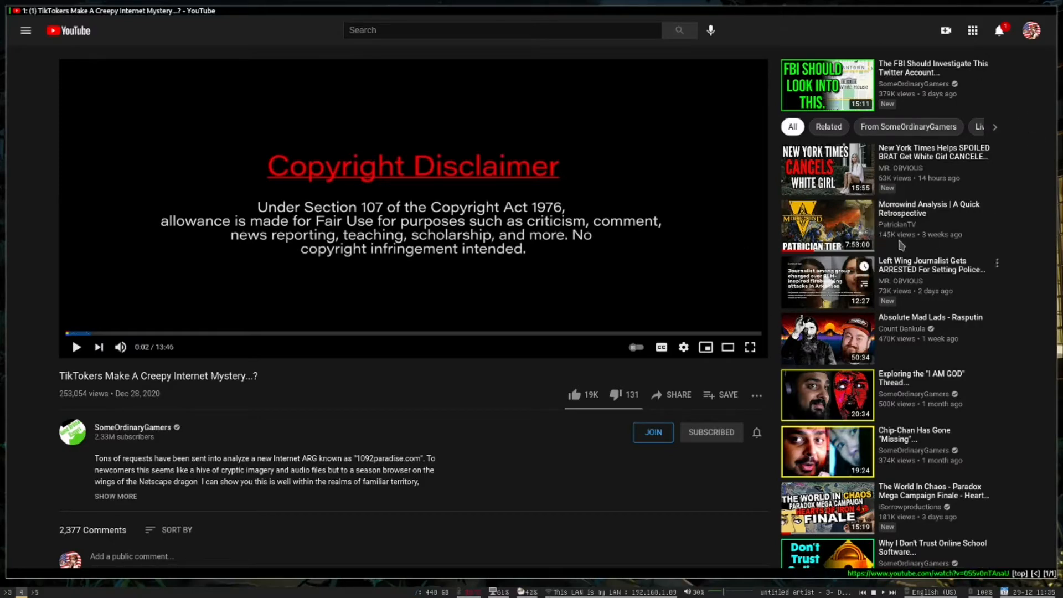
scroll("down", 3)
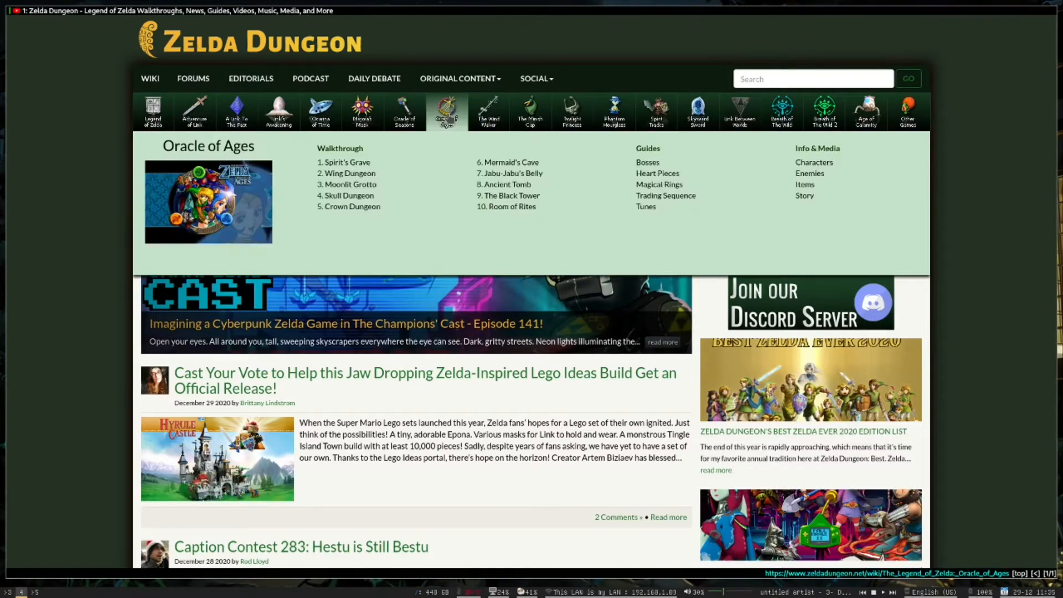
mouse_move(347, 184)
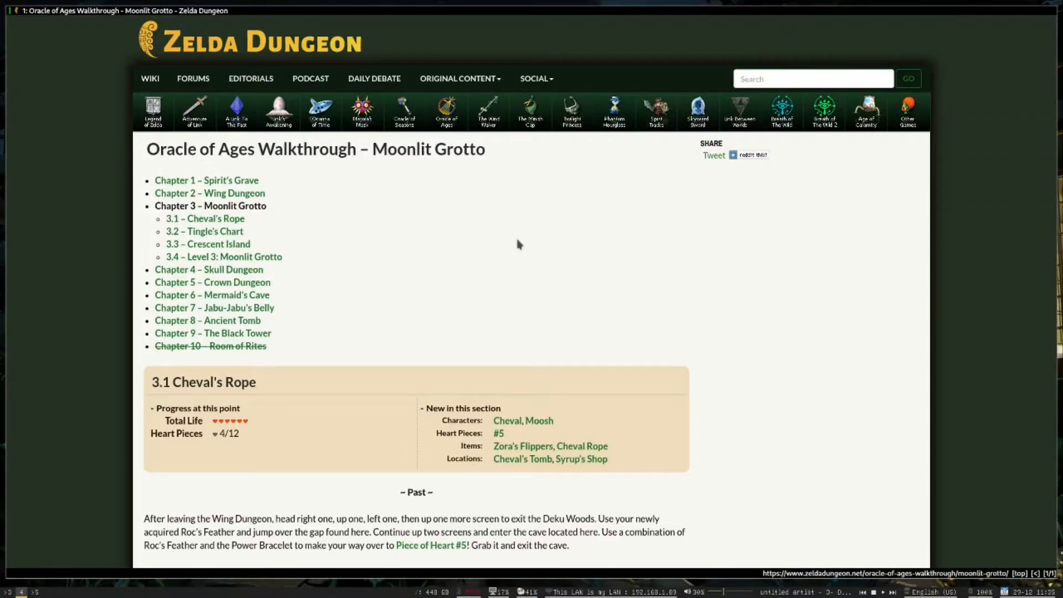
scroll("down", 3)
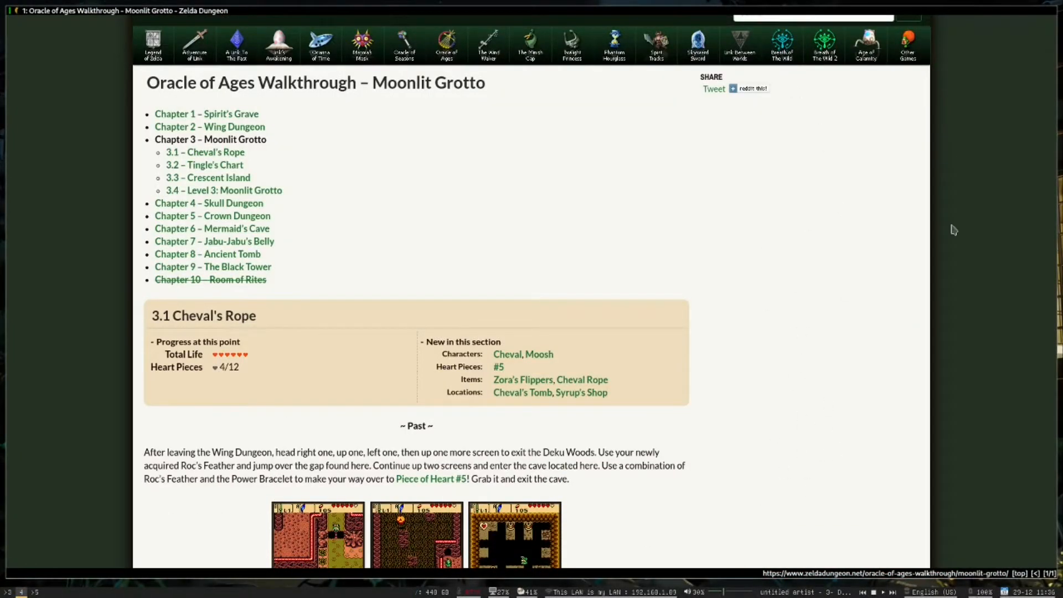
scroll("down", 3)
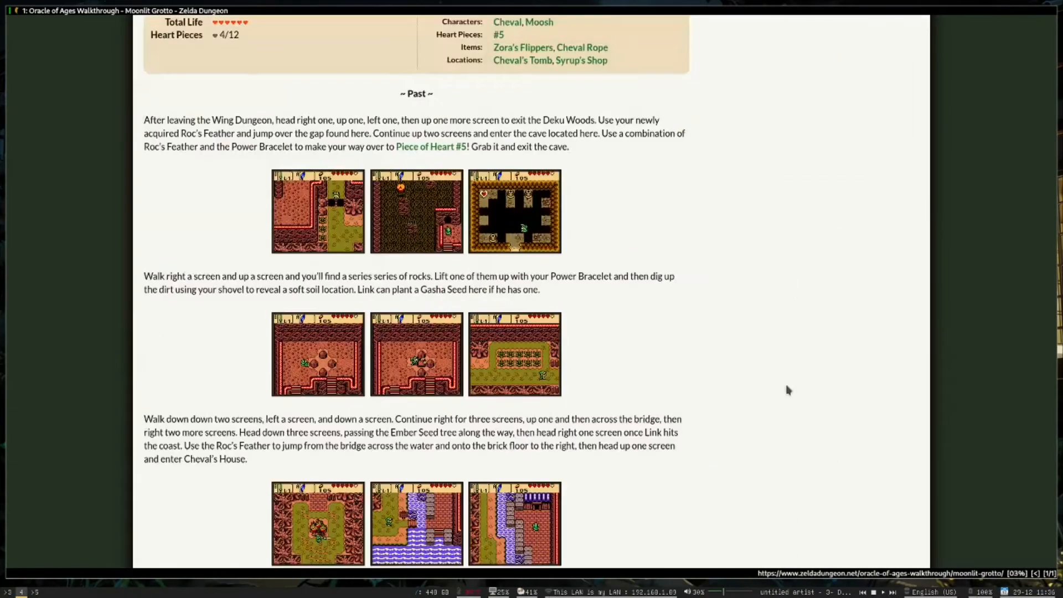
scroll("down", 3)
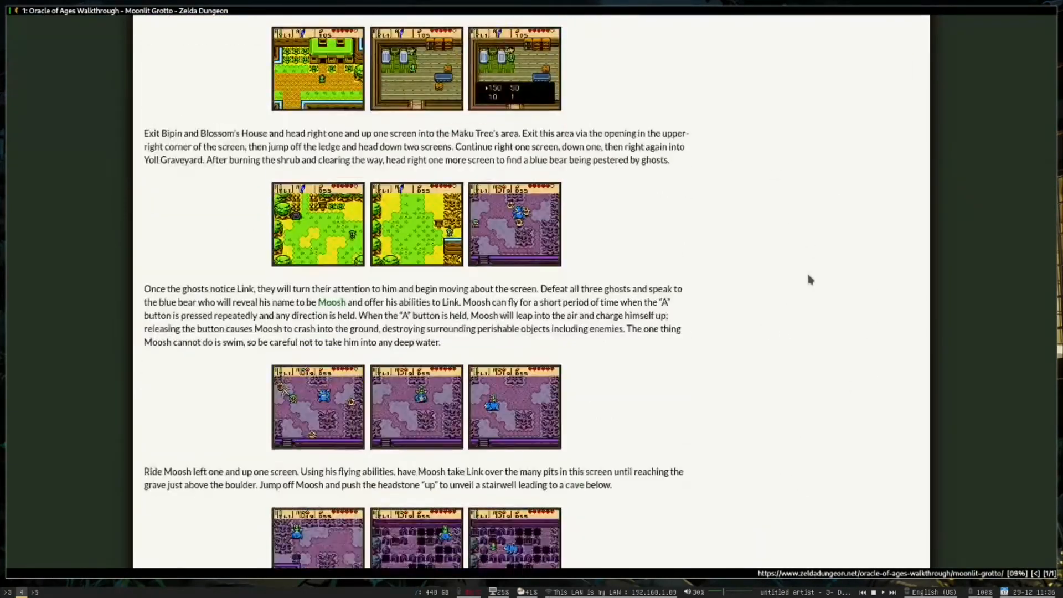
scroll("down", 3)
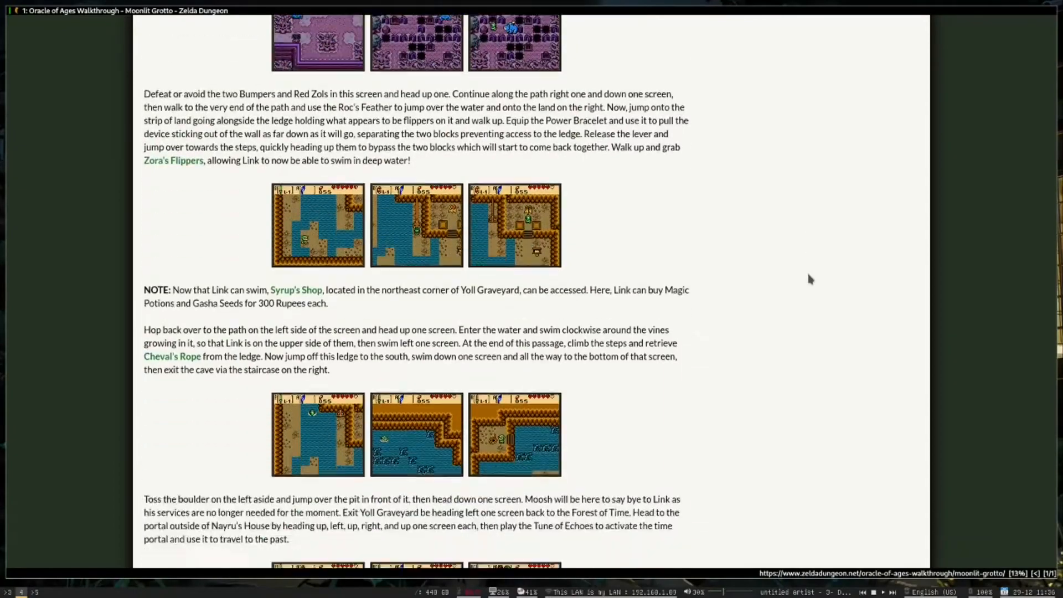
scroll("down", 3)
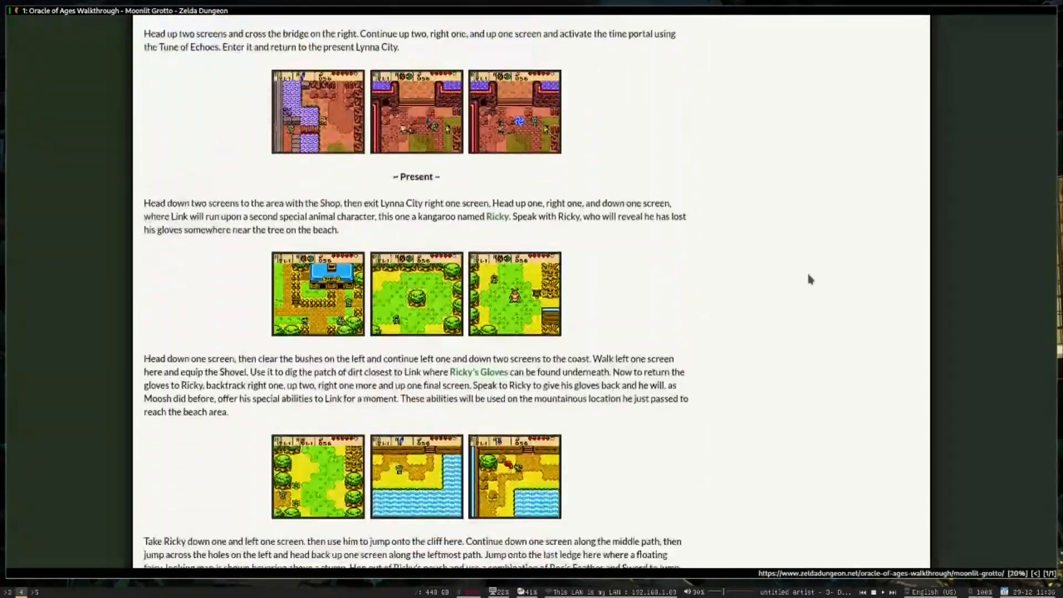
scroll("down", 3)
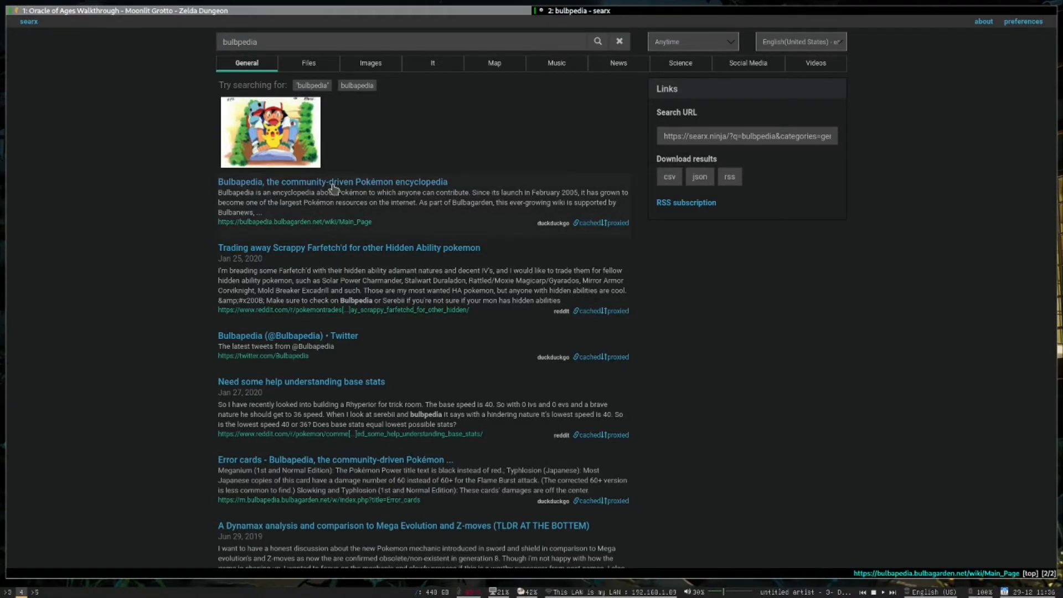
Open Bulbapedia from the search results and browse Games to the Pokémon Card GB category
left_click(334, 182)
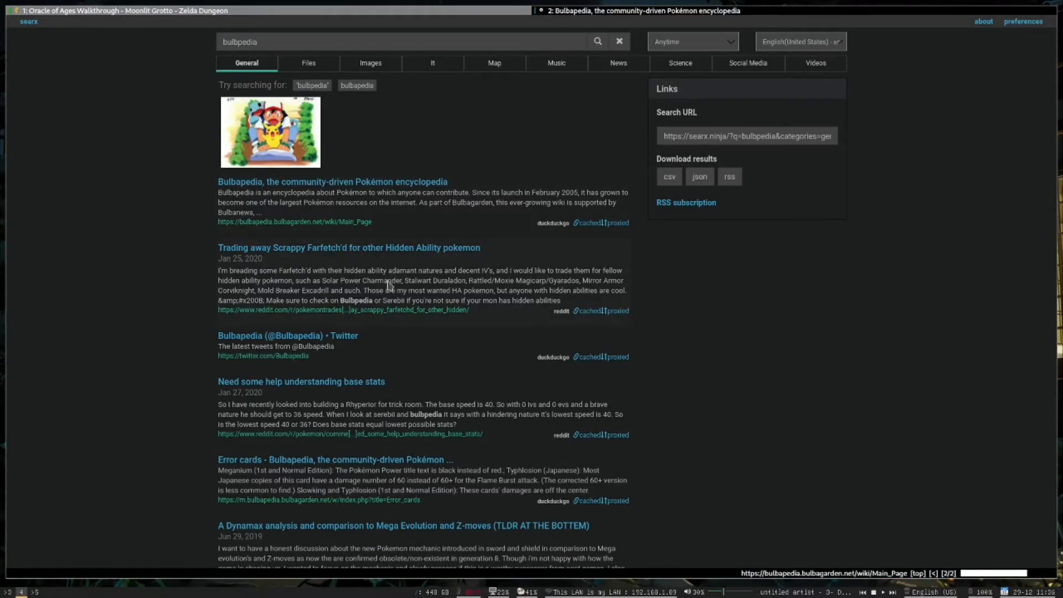
left_click(333, 182)
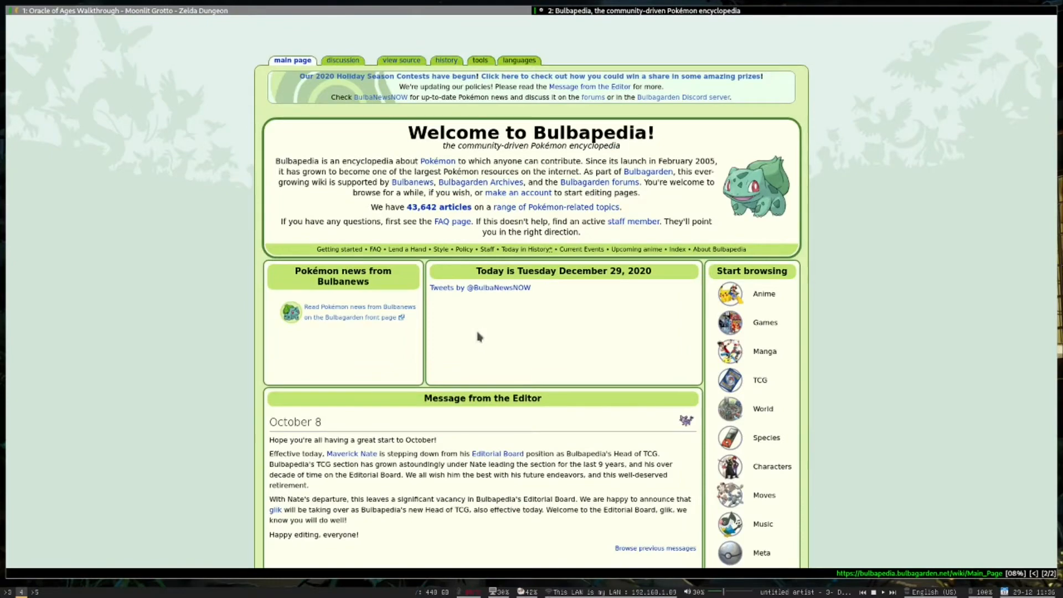
mouse_move(690, 315)
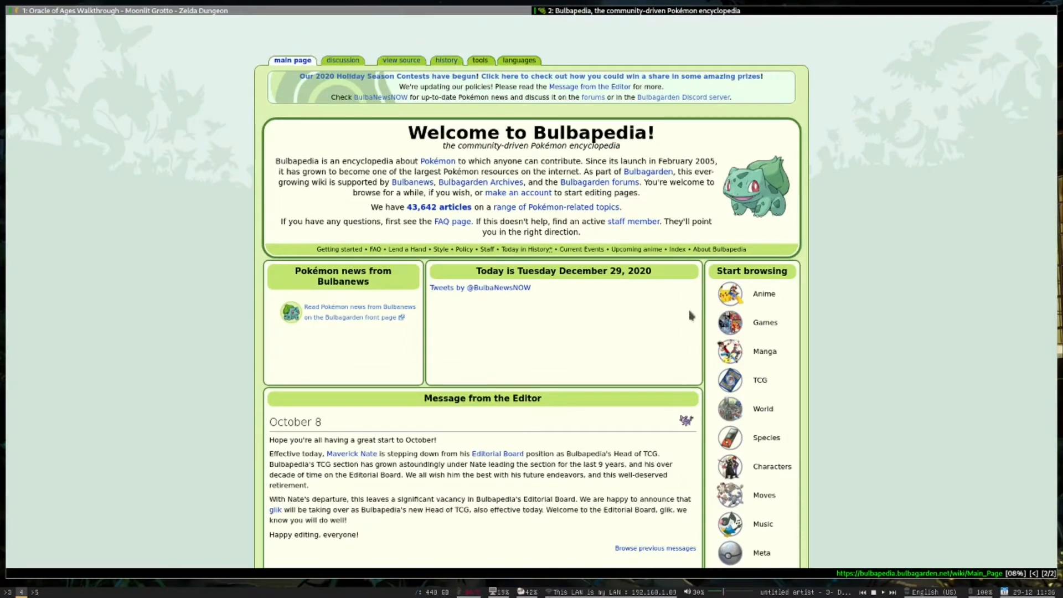
mouse_move(760, 381)
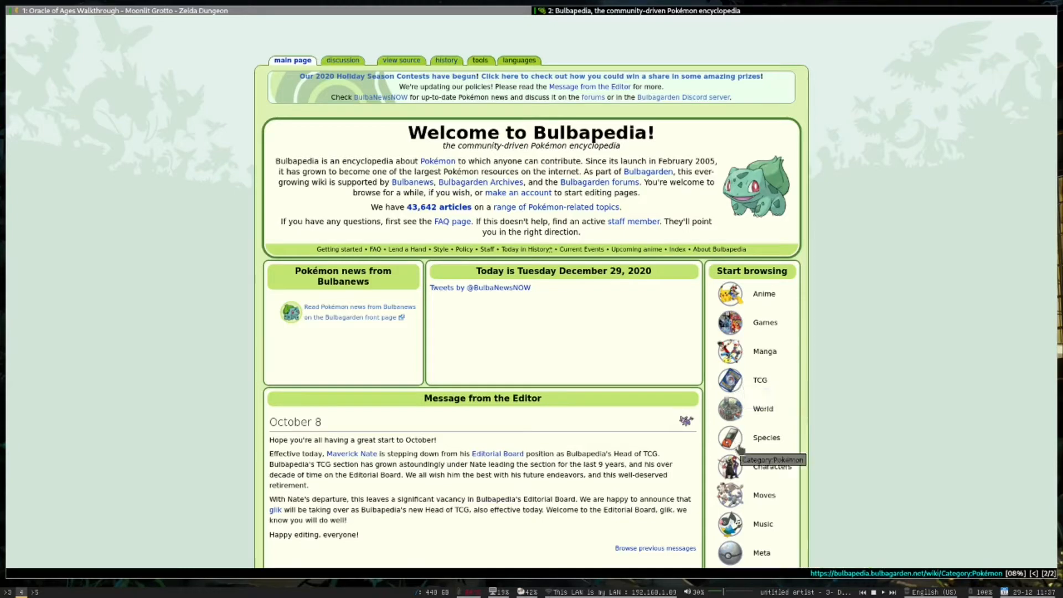
left_click(765, 323)
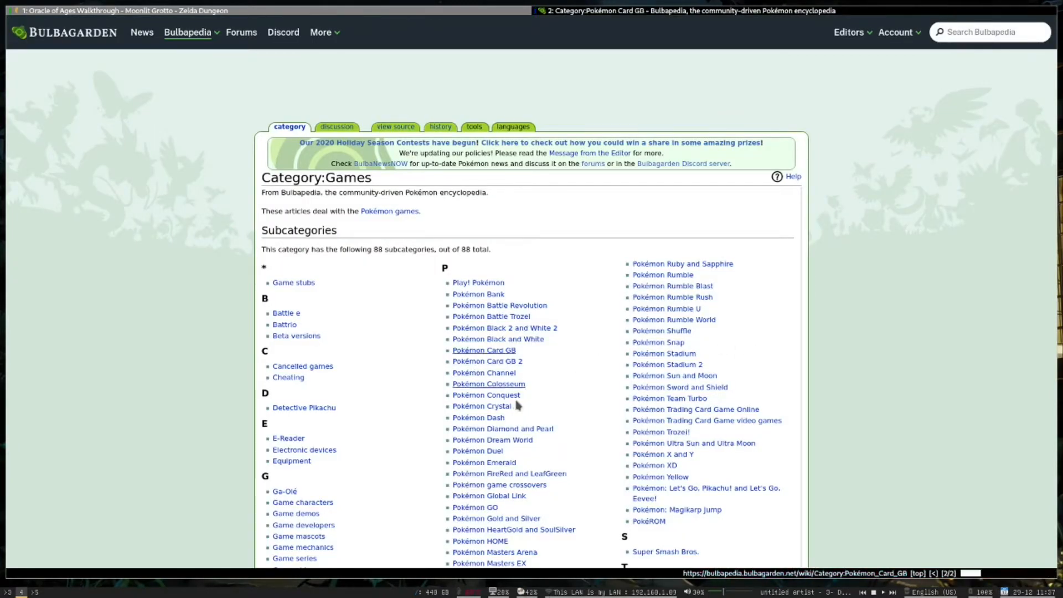
left_click(484, 350)
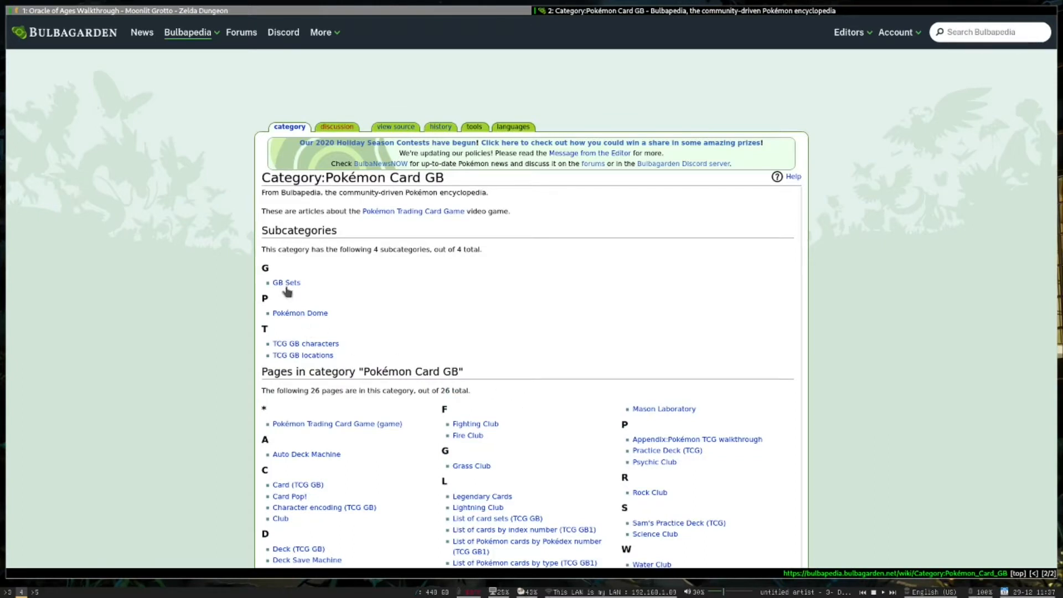
Open GB Sets, then the Beginning Pokémon (GB2) article, scrolled to its bottom
left_click(285, 283)
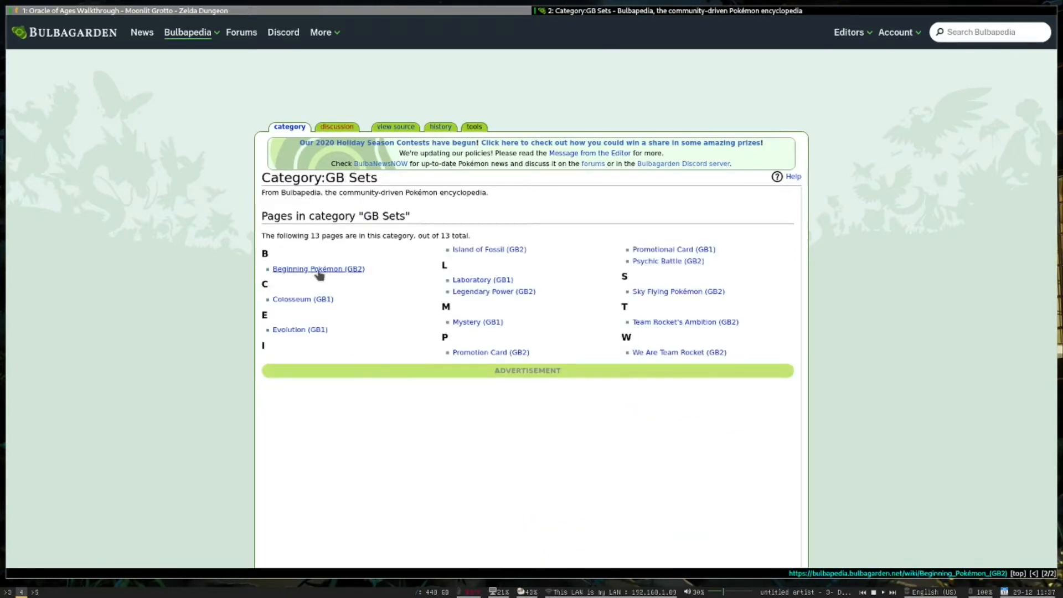
left_click(318, 268)
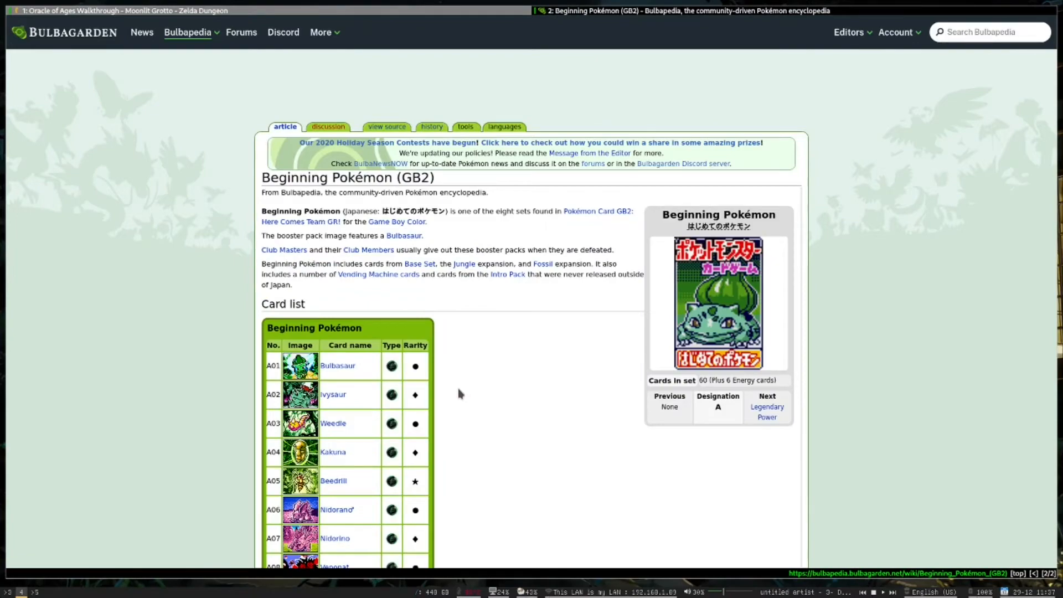
scroll("down", 3)
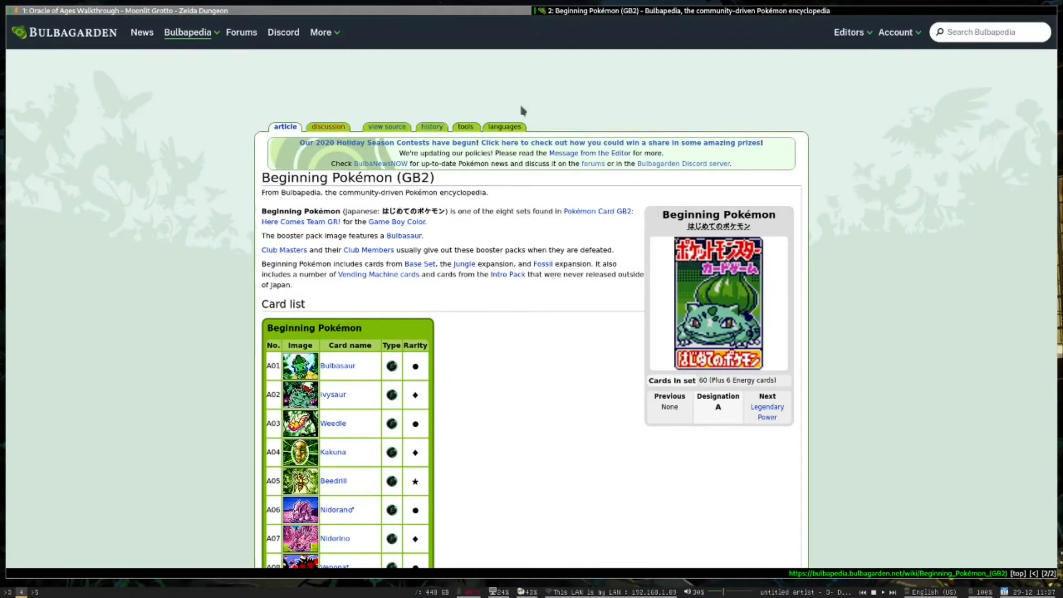
scroll("down", 3)
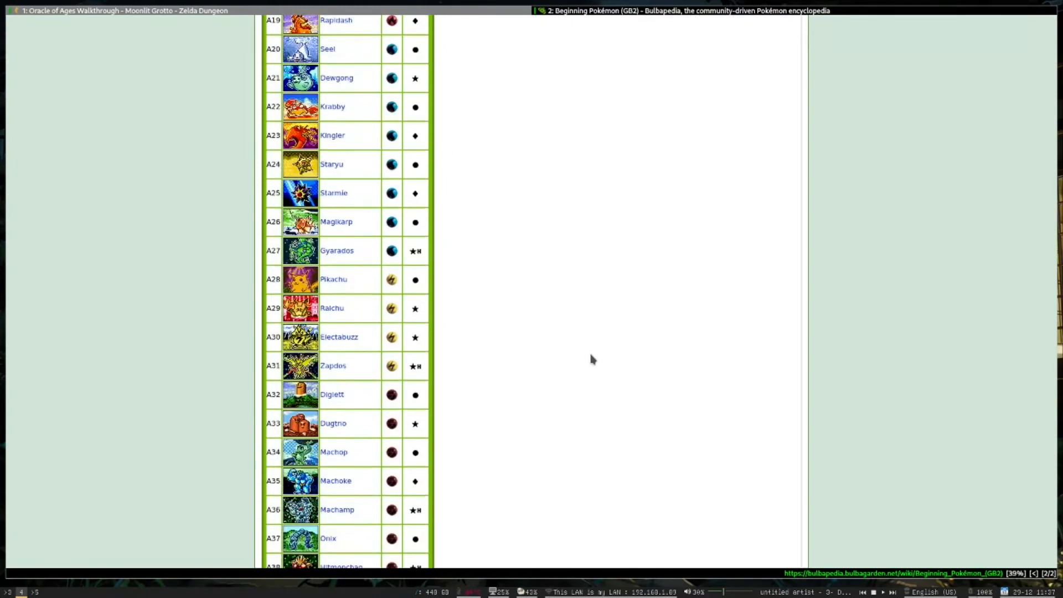
scroll("down", 3)
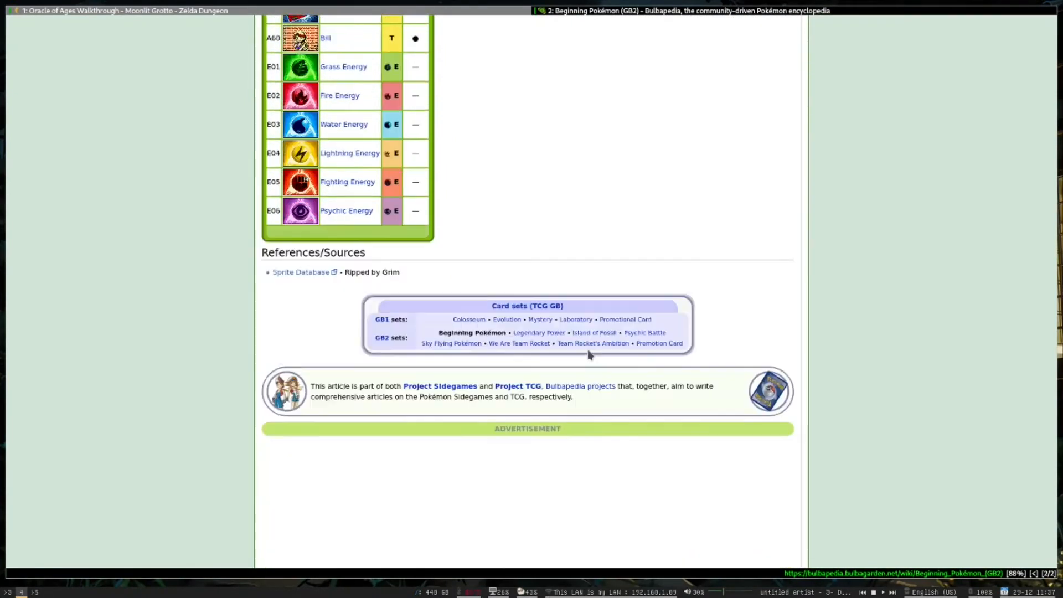
scroll("down", 3)
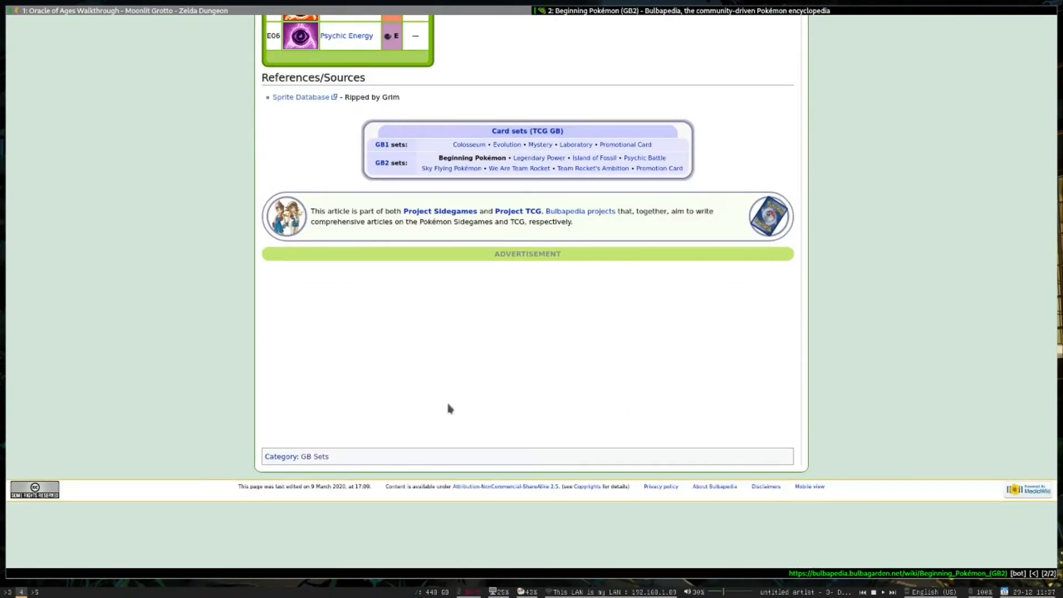
mouse_move(520, 253)
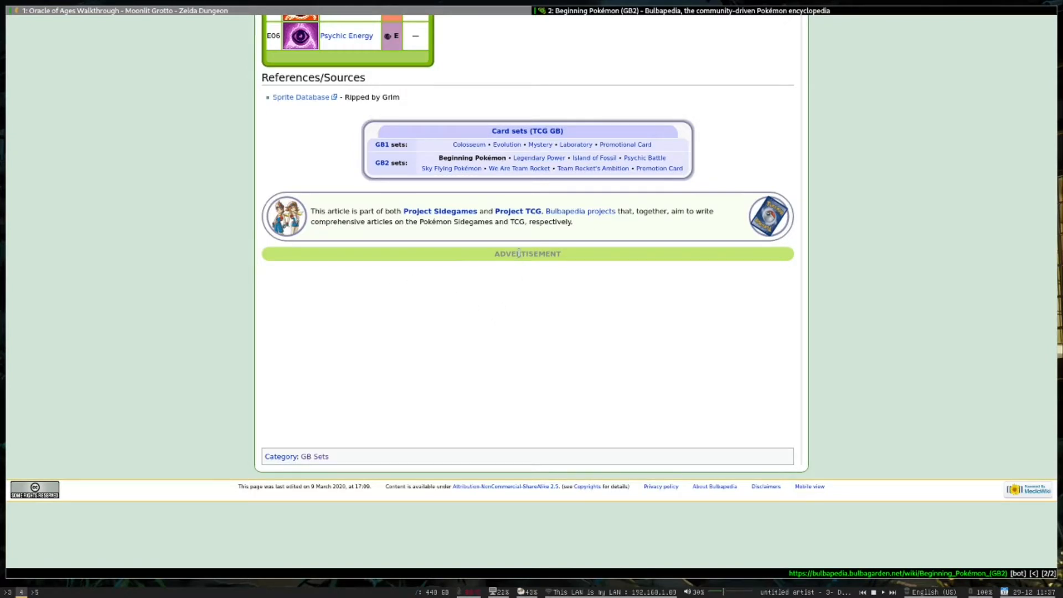
mouse_move(326, 480)
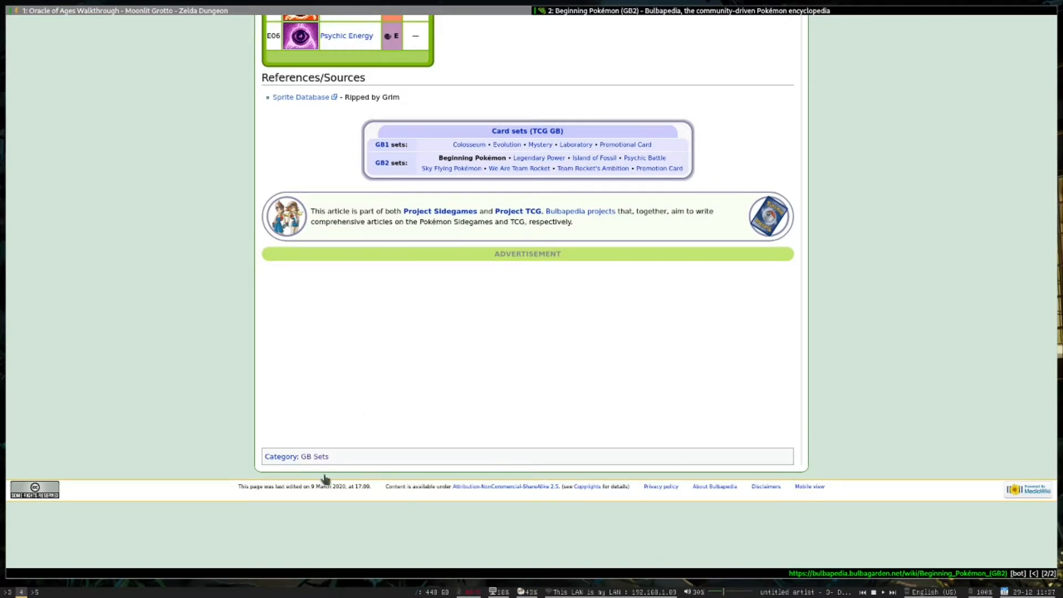
mouse_move(516, 401)
type(":open https://qutebrowser.org/")
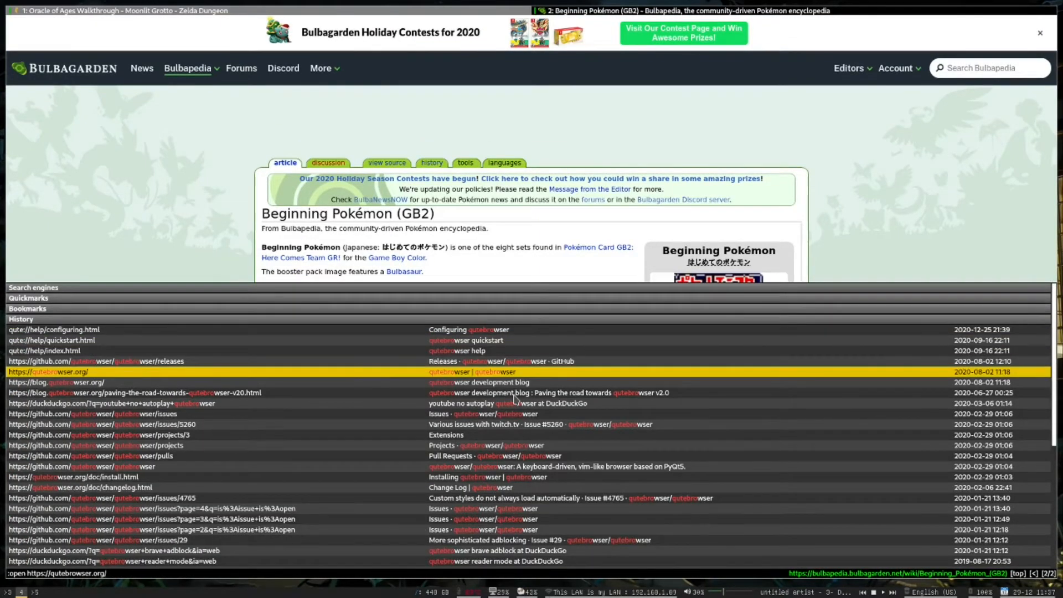
Load the qutebrowser GitHub repository from history, scroll it, then return to the top
left_click(50, 371)
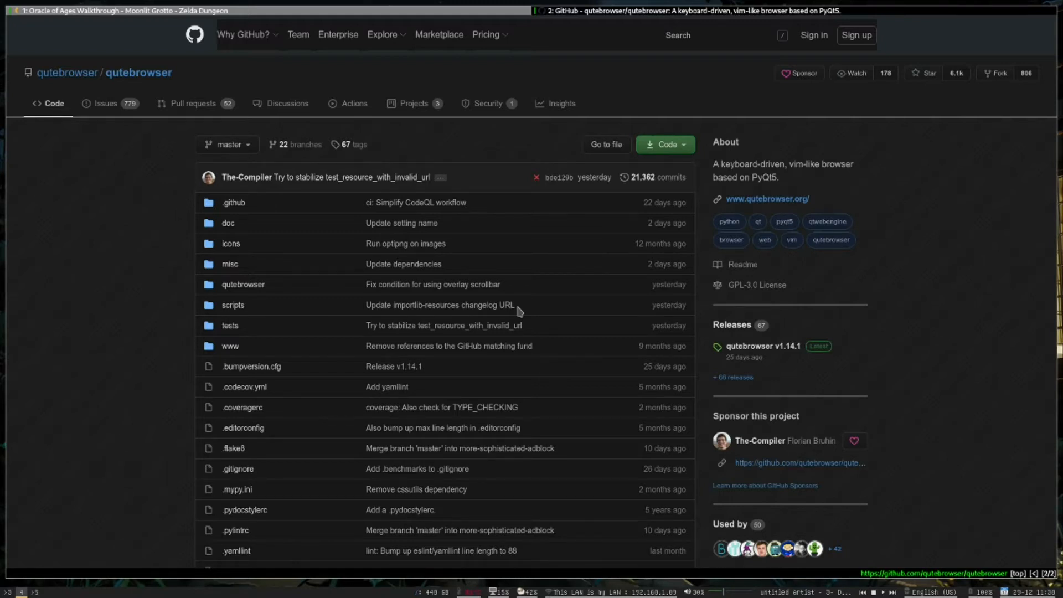
scroll("down", 3)
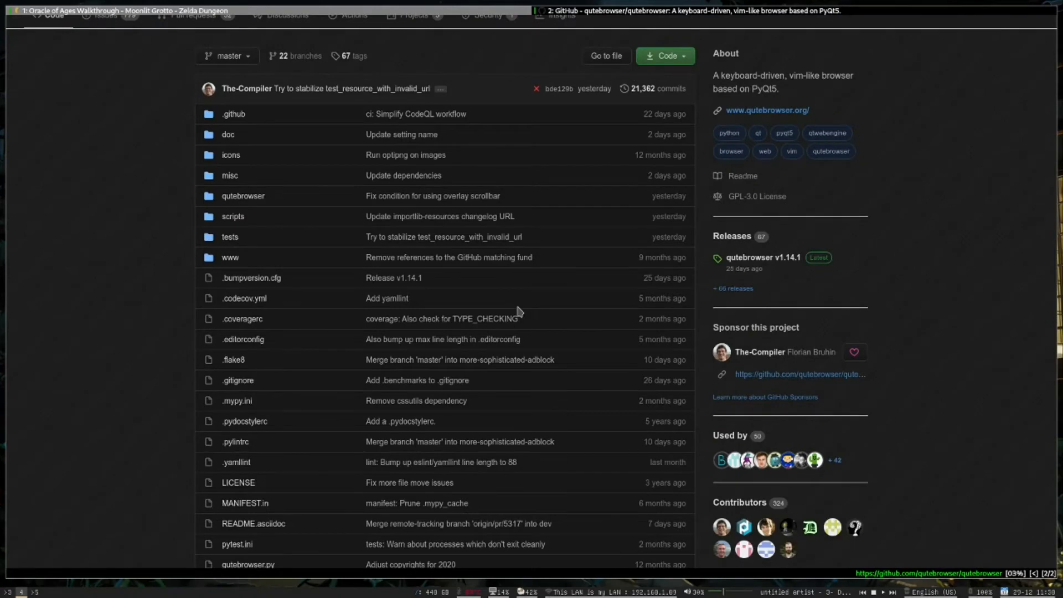
key("f")
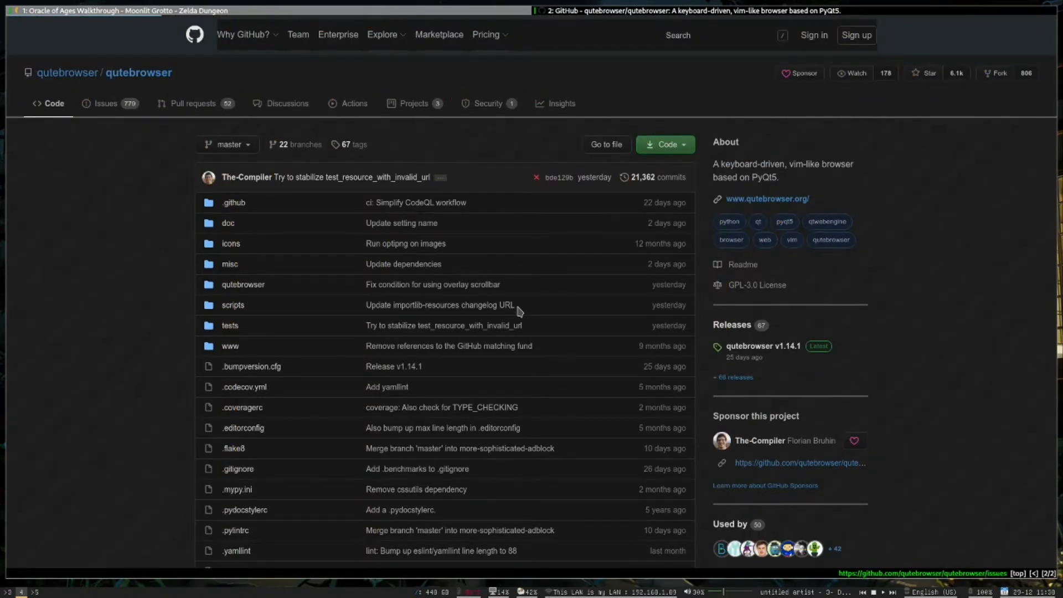
left_click(105, 103)
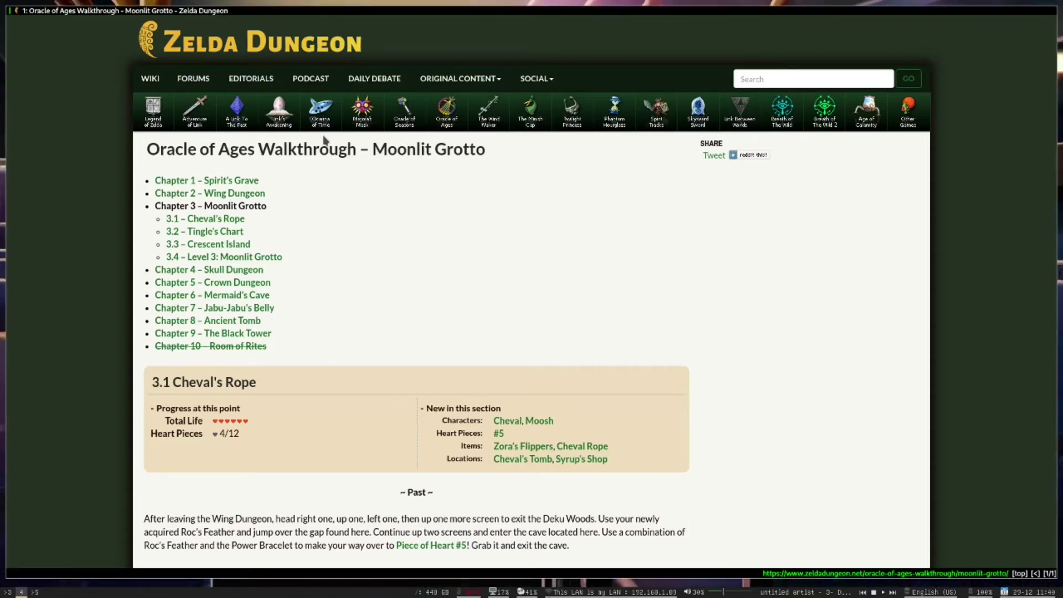
Run :set without arguments to open qute://settings
key("f")
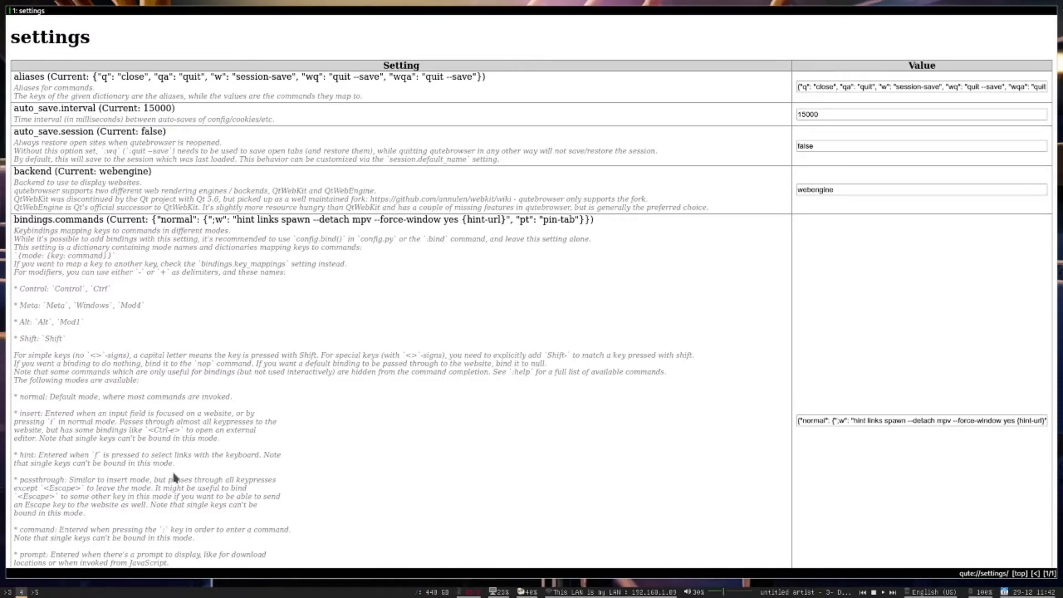
Scroll qute://settings to the url.searchengines entry
scroll("down", 3)
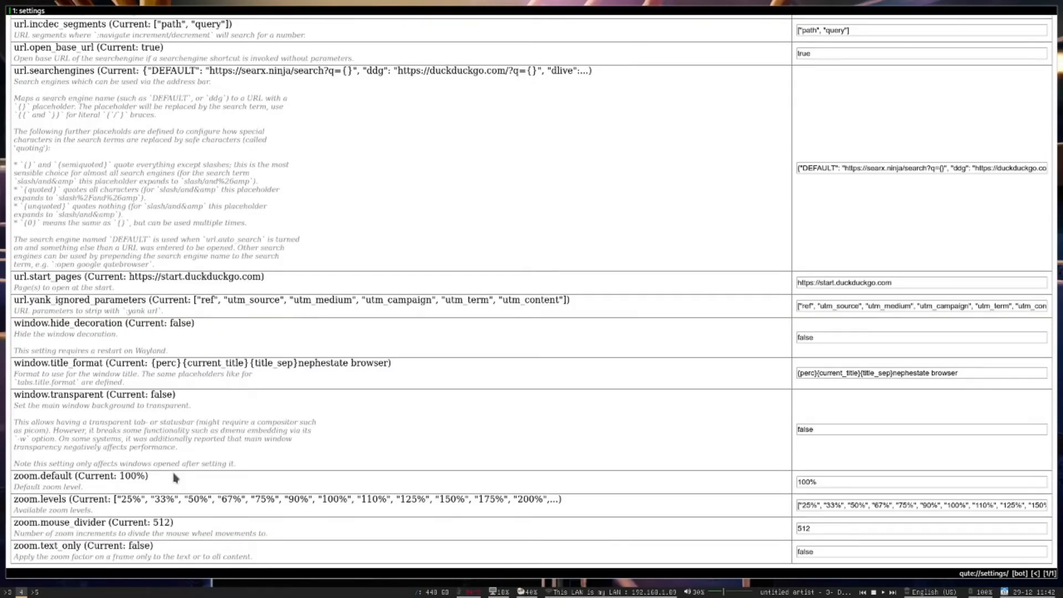
scroll("up", 3)
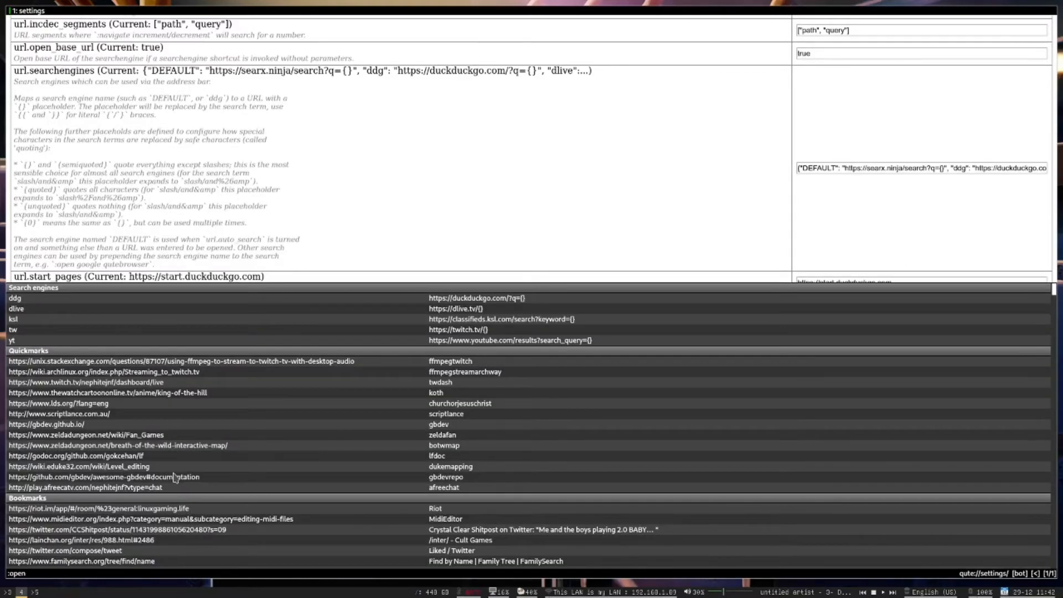
Load Discord in the first tab, then enter 'lfd' into a new open command
type("discord")
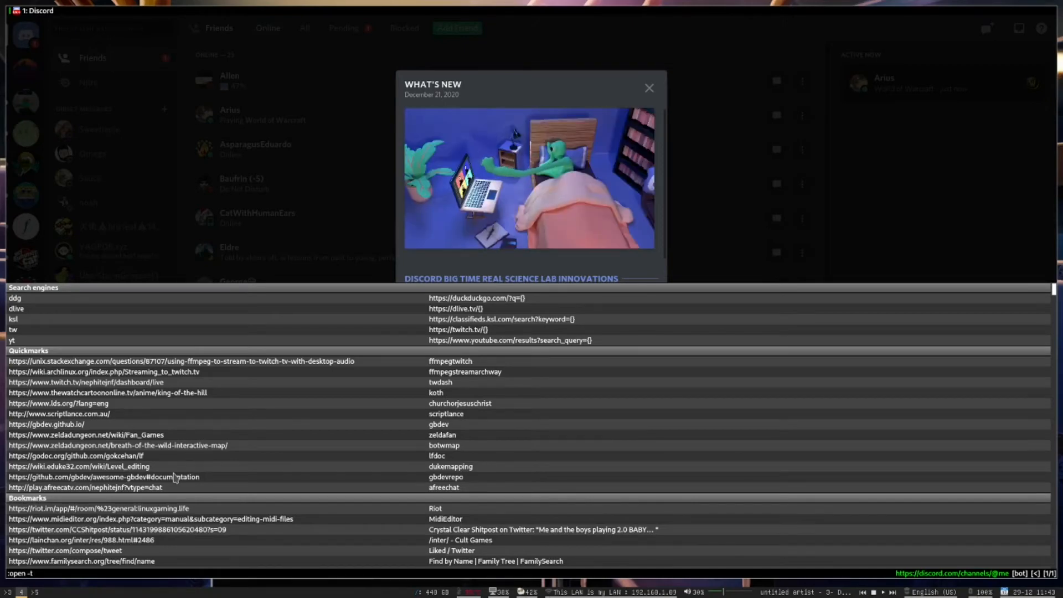
type("lfd")
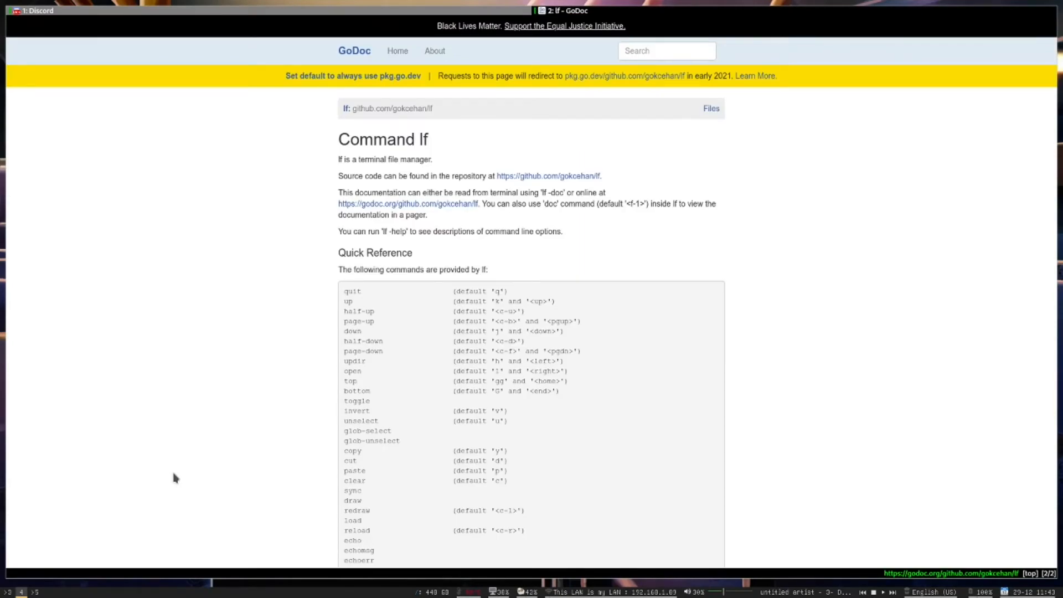
Show the lfdoc documentation in a second tab and edit config.py, entering 'pin'
left_click(33, 11)
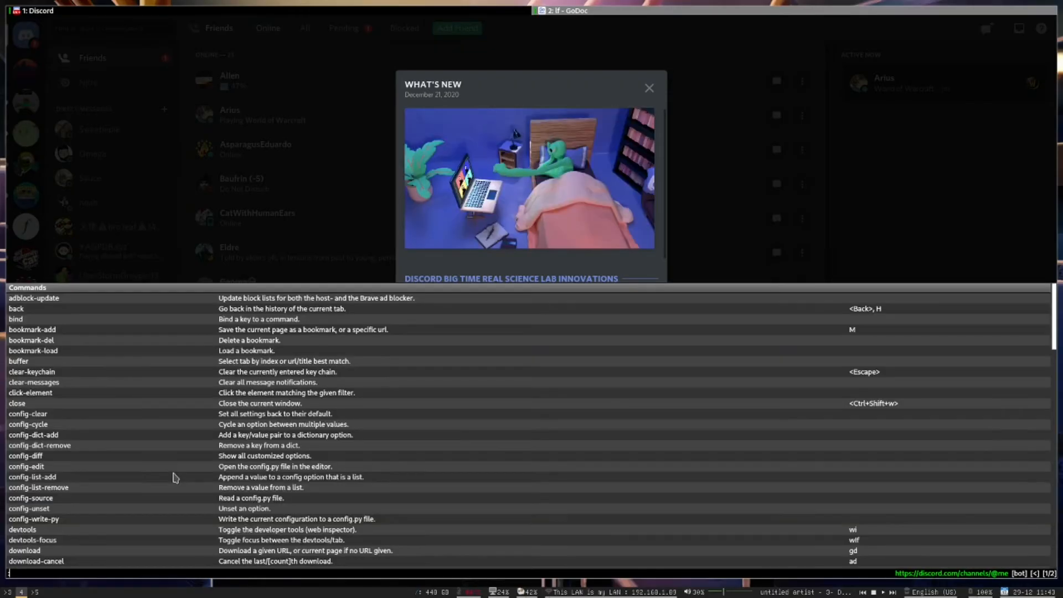
type("pin-tab')")
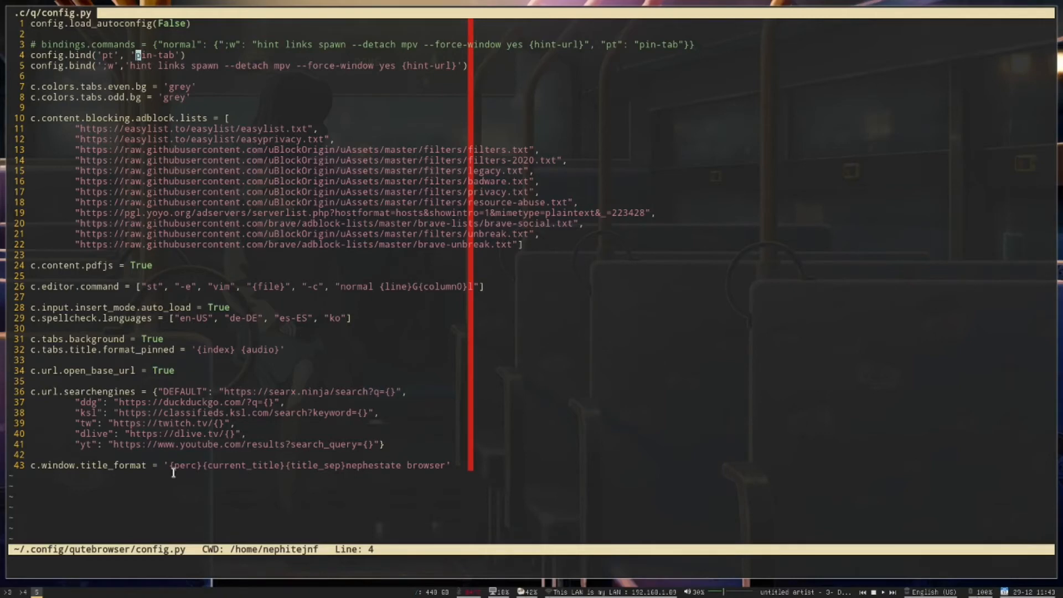
Rename the pt binding's command on line 4 from pin-tab to tab-pin
key("v")
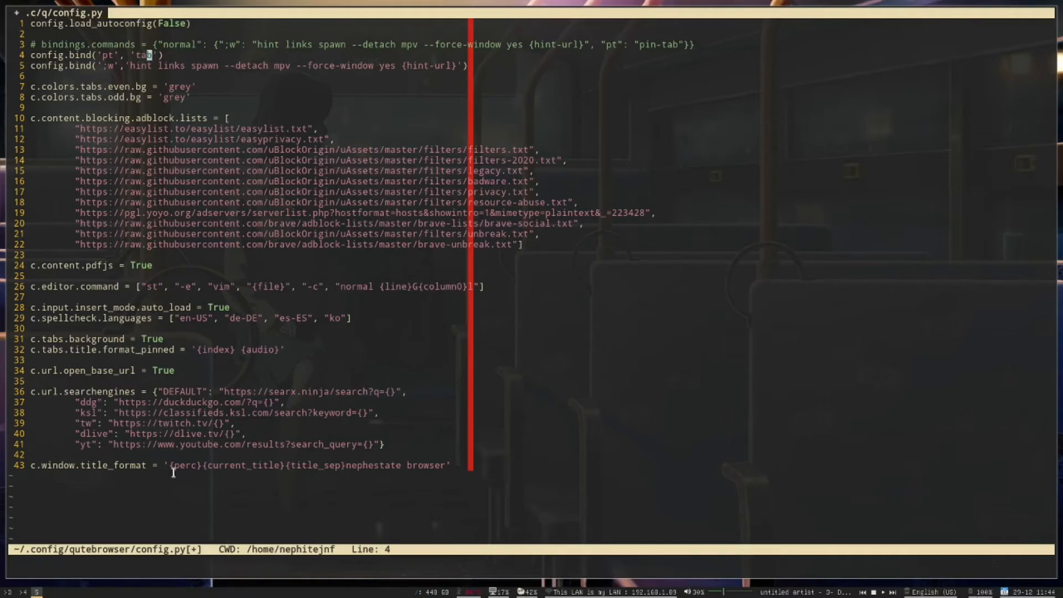
key("i")
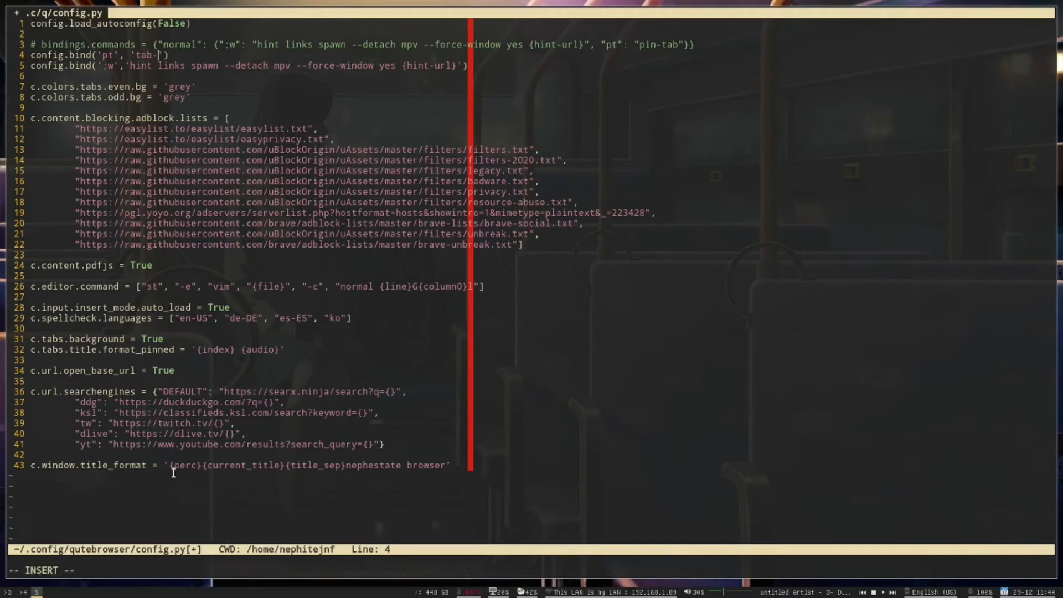
type("pin")
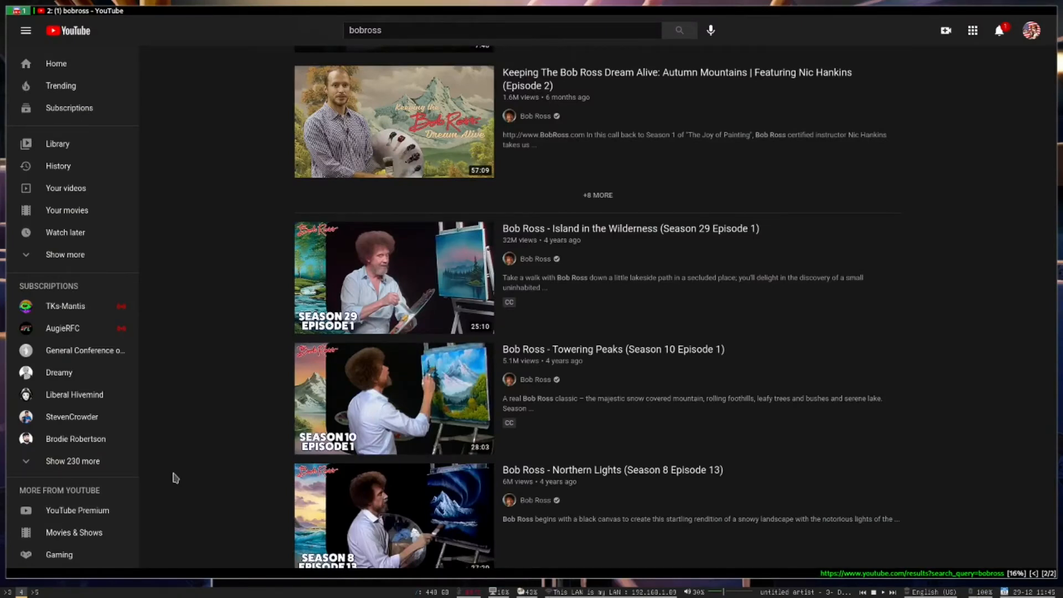
Browse YouTube's 'bobross' results and start an open command for Twitch with 'tw'
key("f")
type(":open tw")
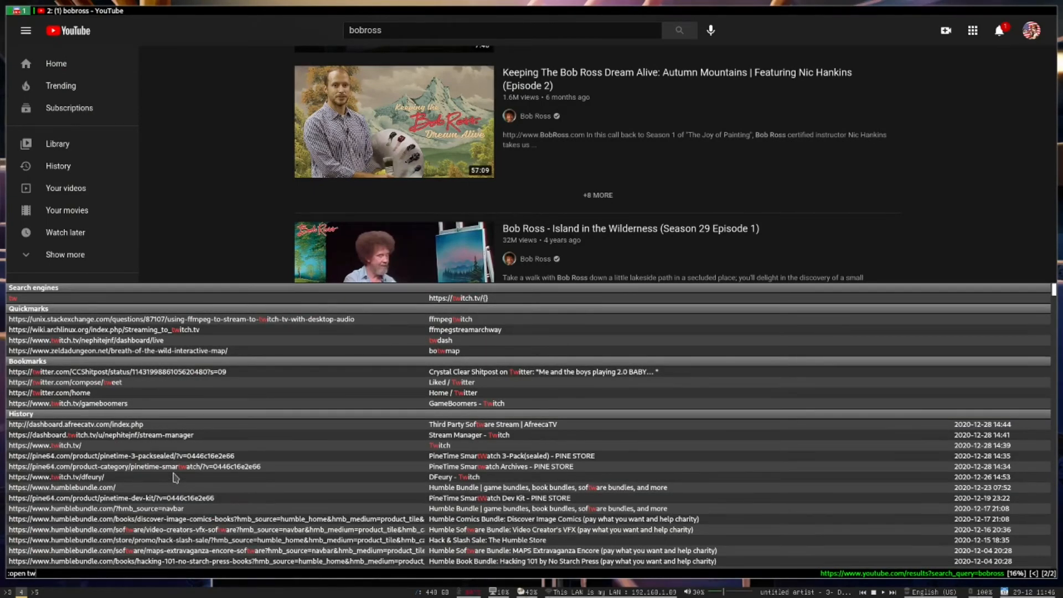
Open the BobRoss Twitch video via :open completion and pause the painting
type("bobro")
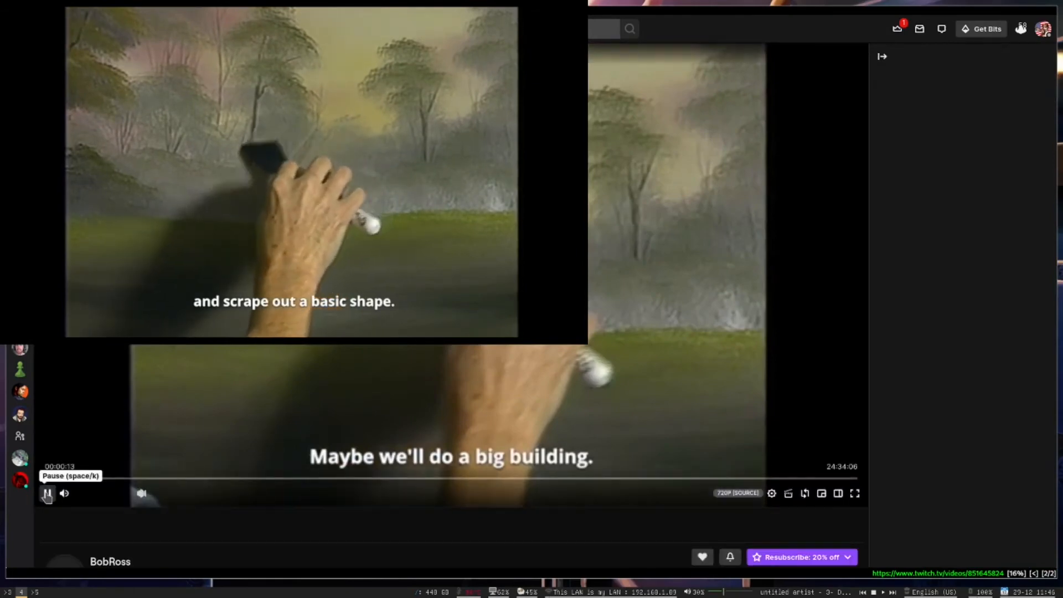
left_click(47, 493)
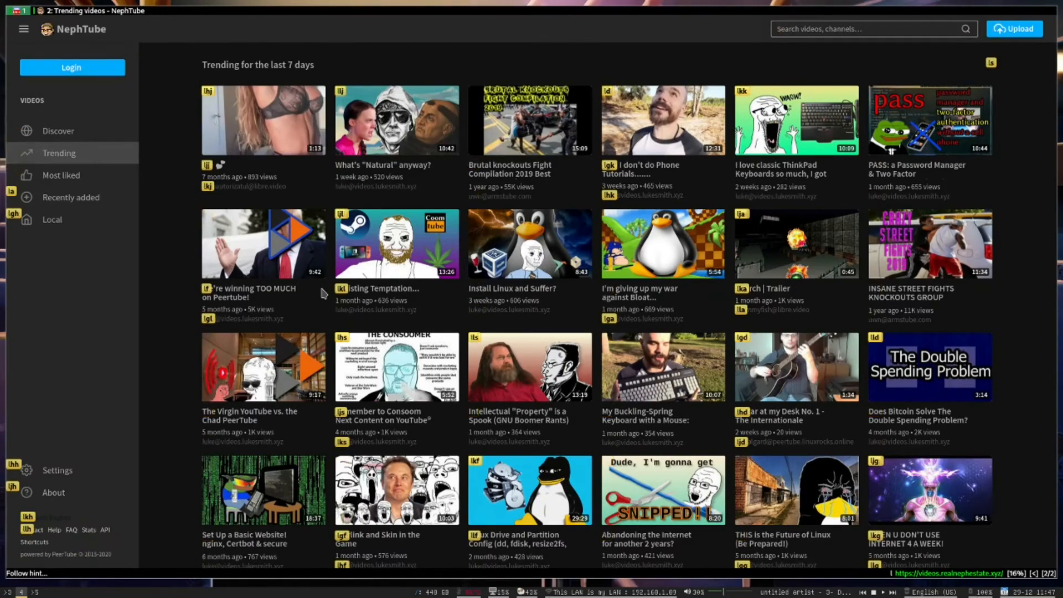
Follow the Recently added sidebar link on NephTube
left_click(71, 197)
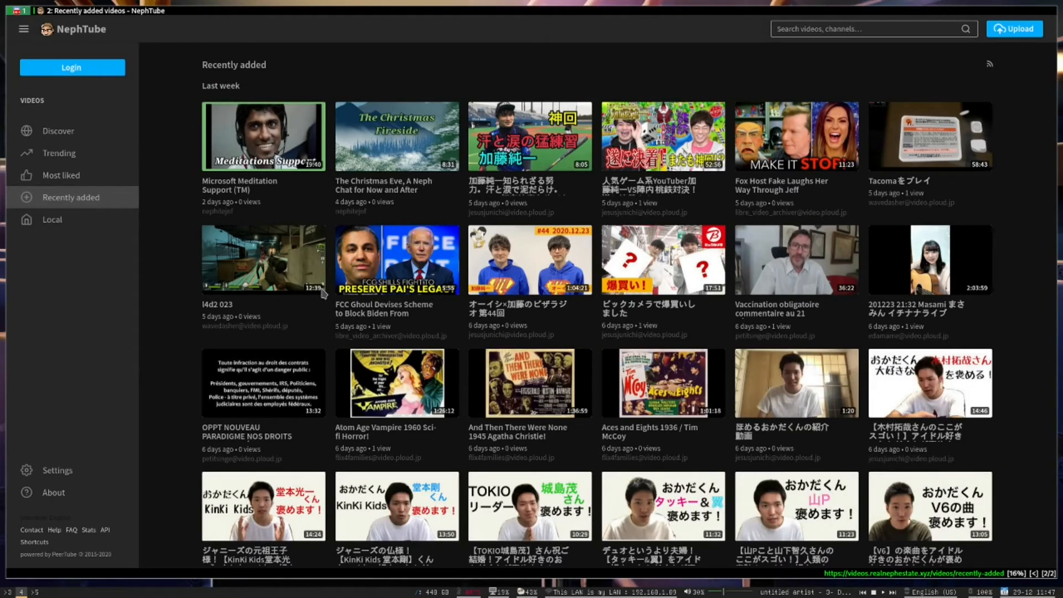
key("f")
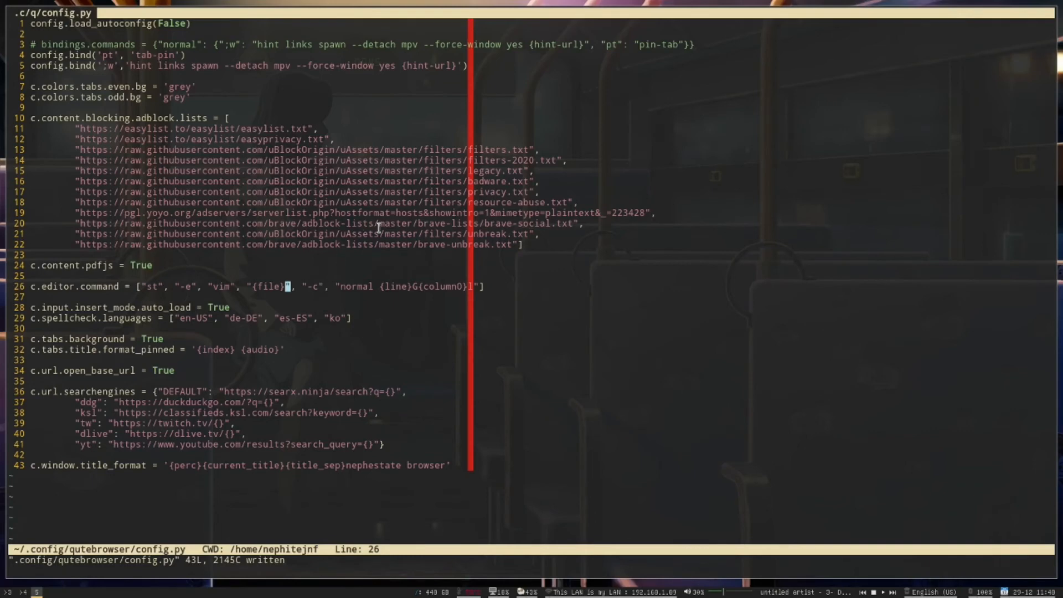
mouse_move(626, 232)
type(":open dlive")
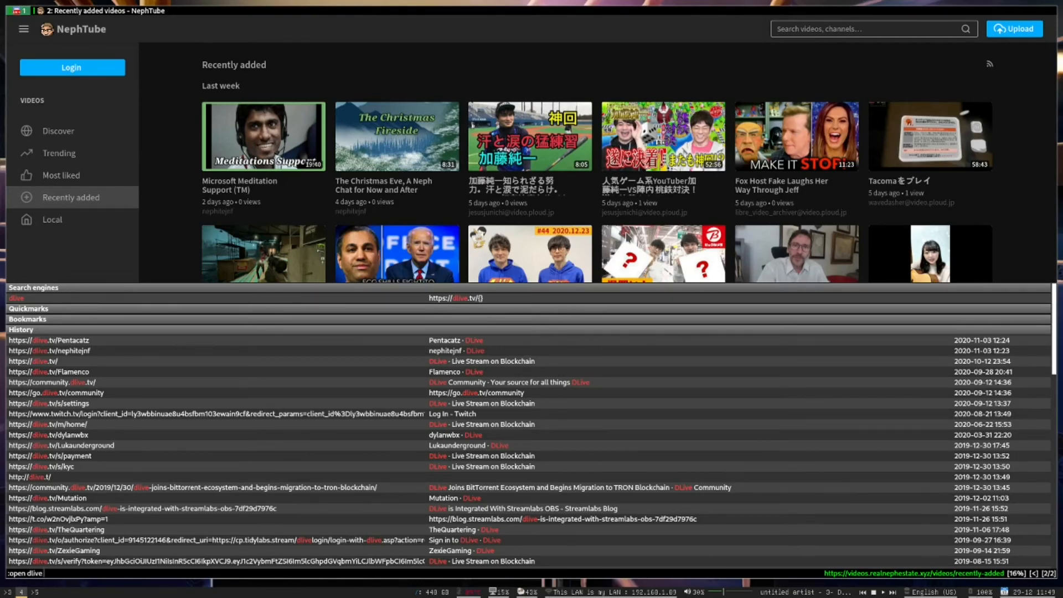
Complete the :open dlive command with the channel name
type("ne")
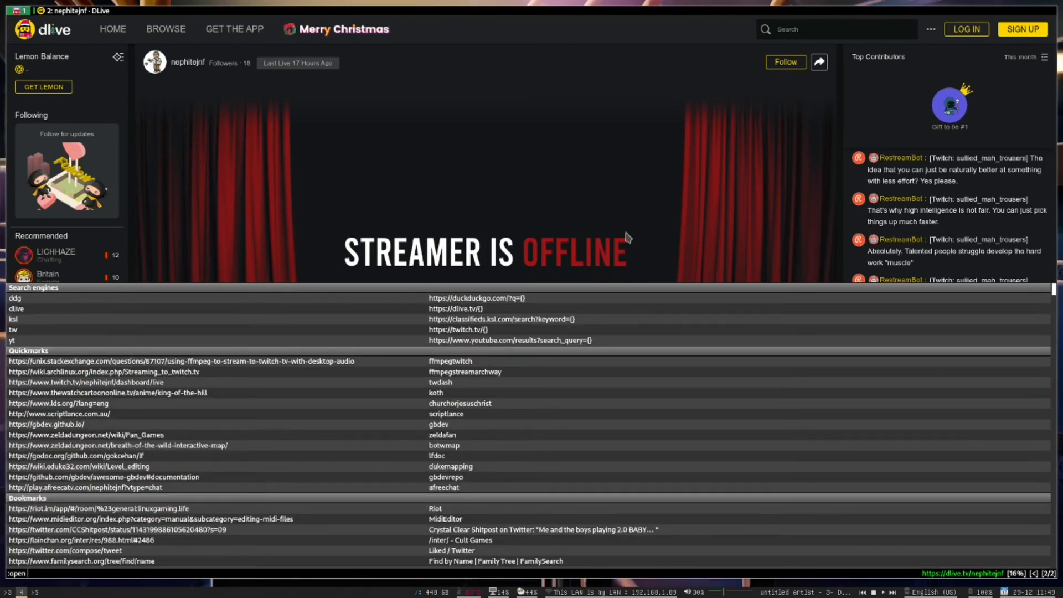
Type 'ddg nep' to test the DuckDuckGo shortcut and its suggestions
type("ddg")
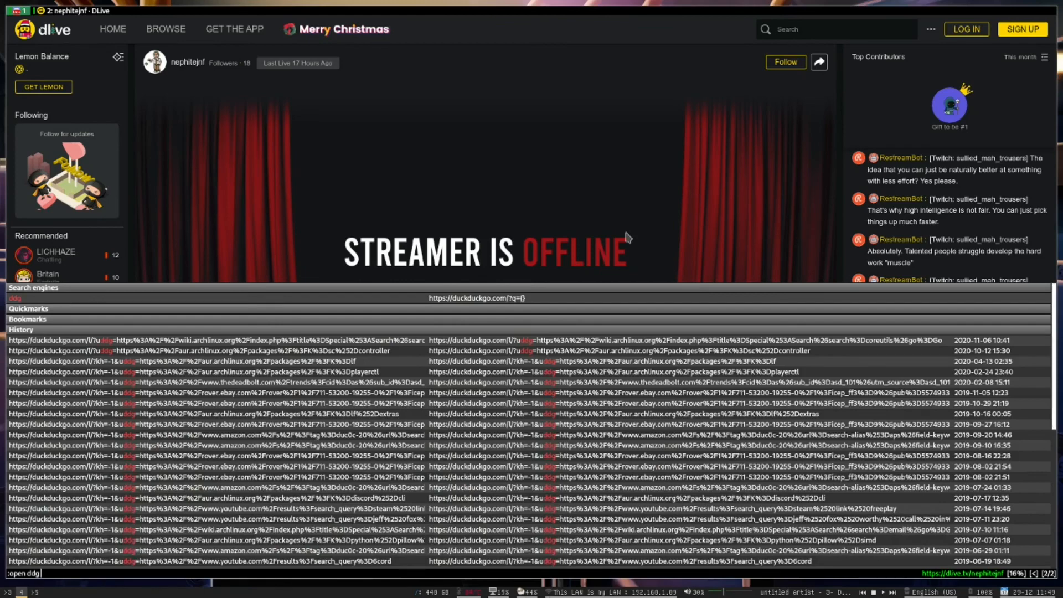
type("nep")
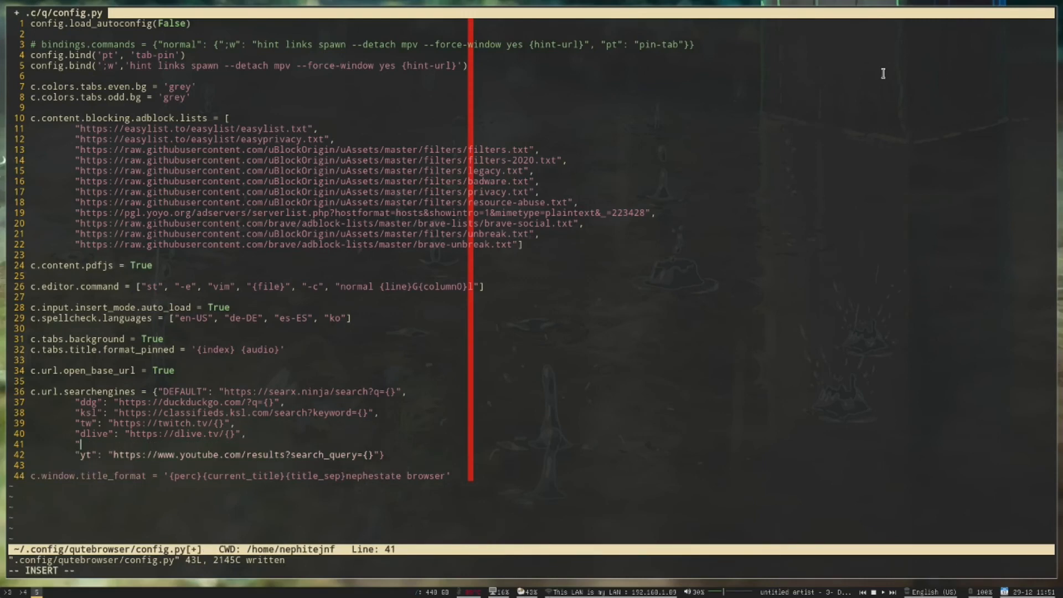
Add an "ig" entry with the Infogalactic search URL ending in {}
type("\"iy")
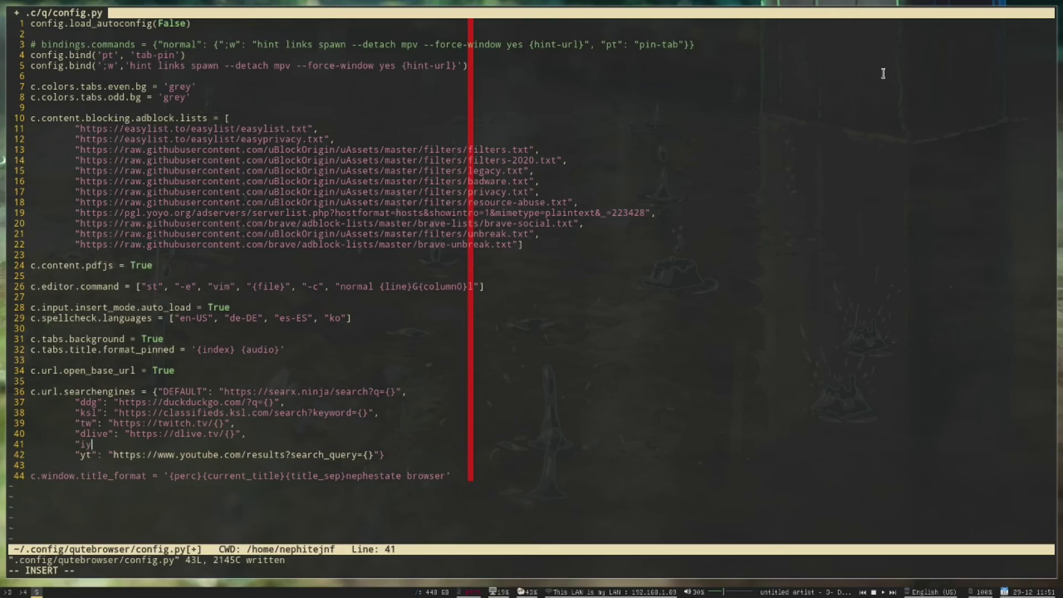
type("g\":")
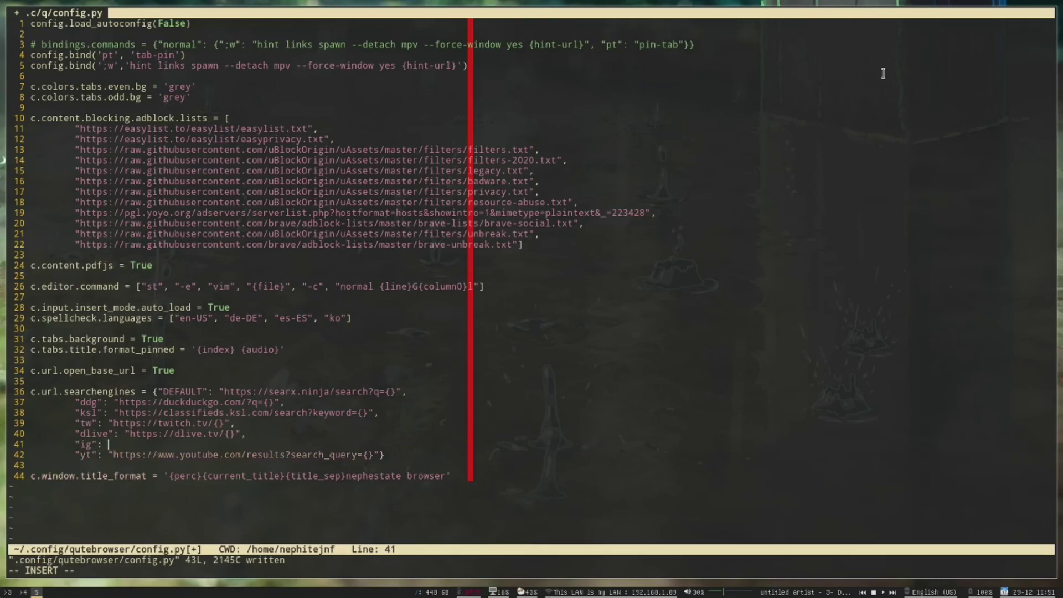
type("\"")
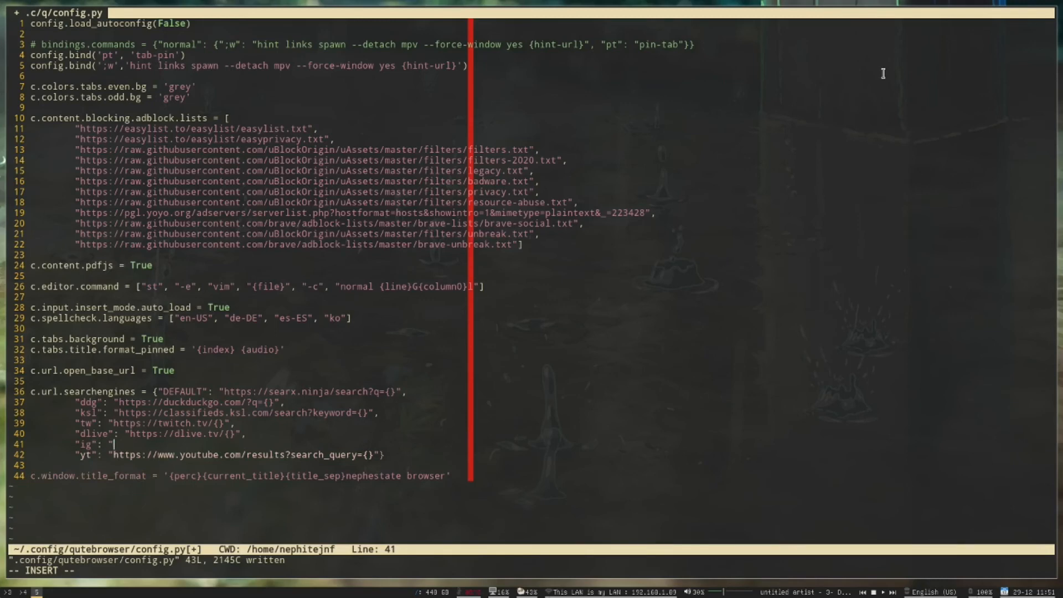
type("https://infogalactic.com/w/index.php?search=%3Balkj%3Blkj&title=Special%3ASearch&go=Go")
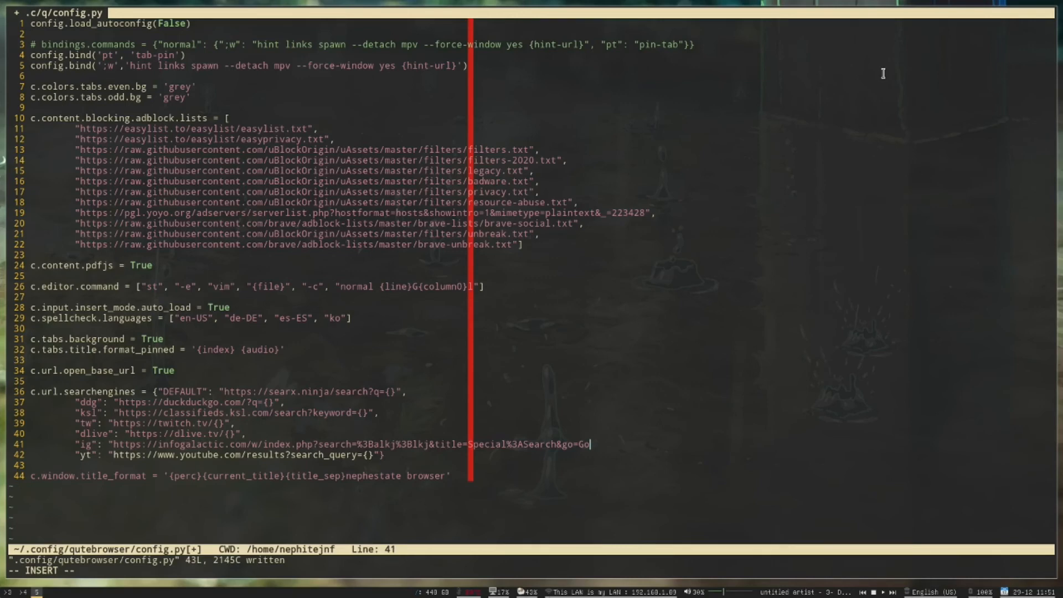
key("BackSpace")
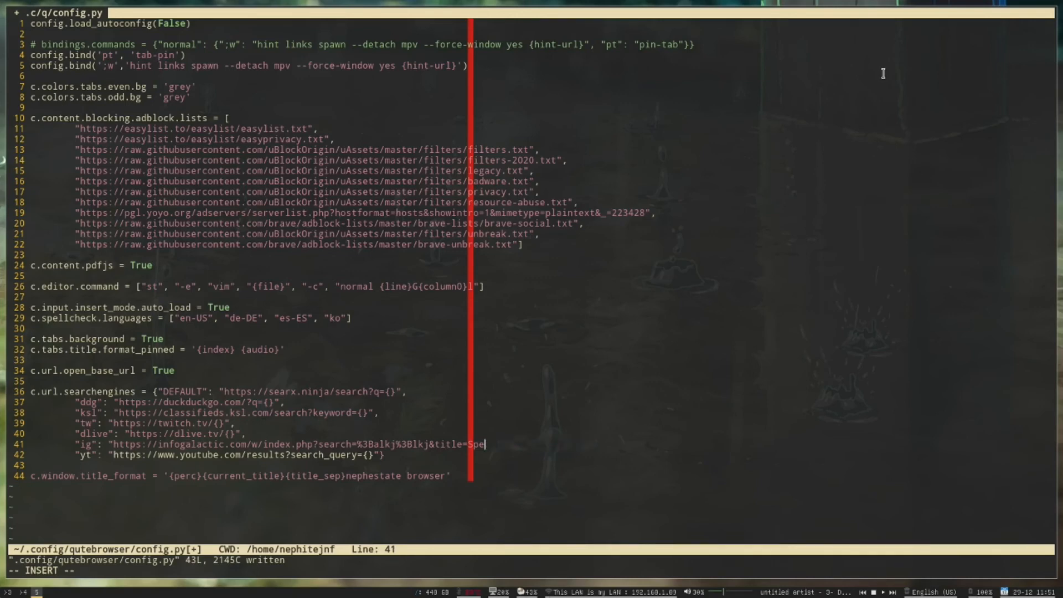
key("BackSpace")
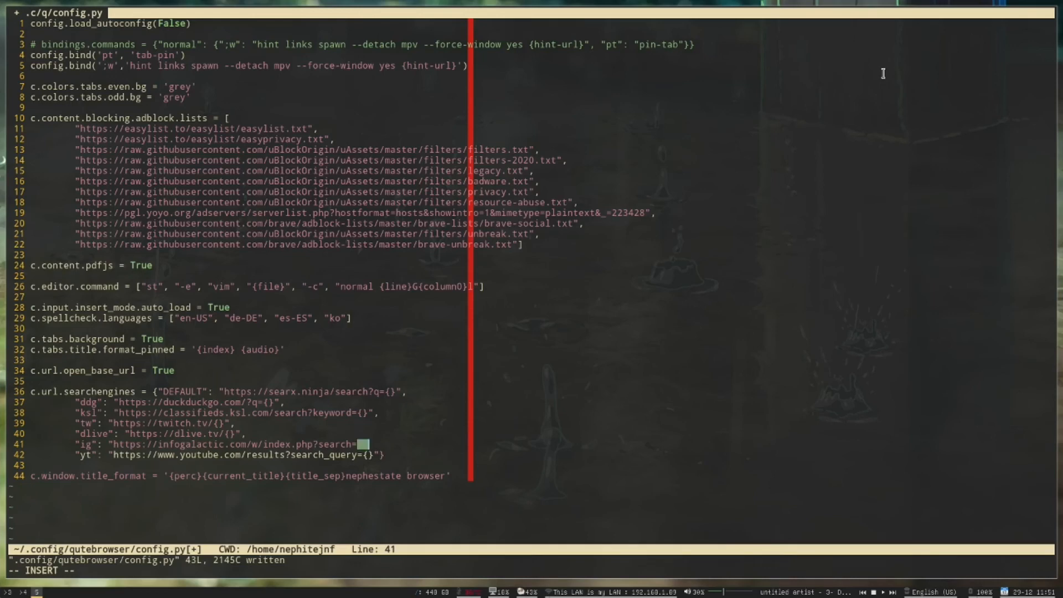
type("{}\"")
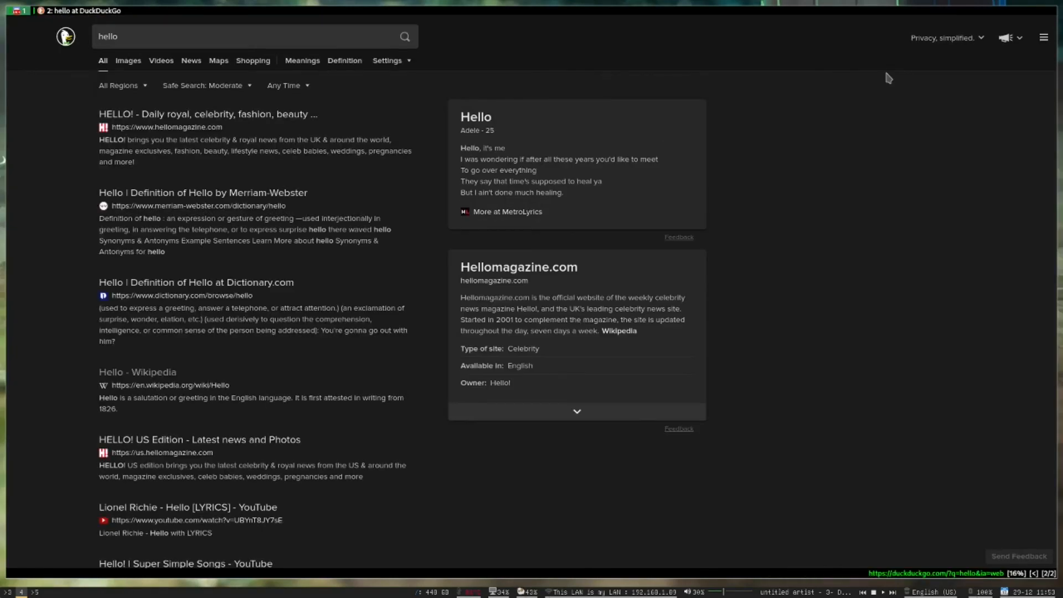
Run :open to load the Infogalactic 'hello' article in a new tab
type(":open")
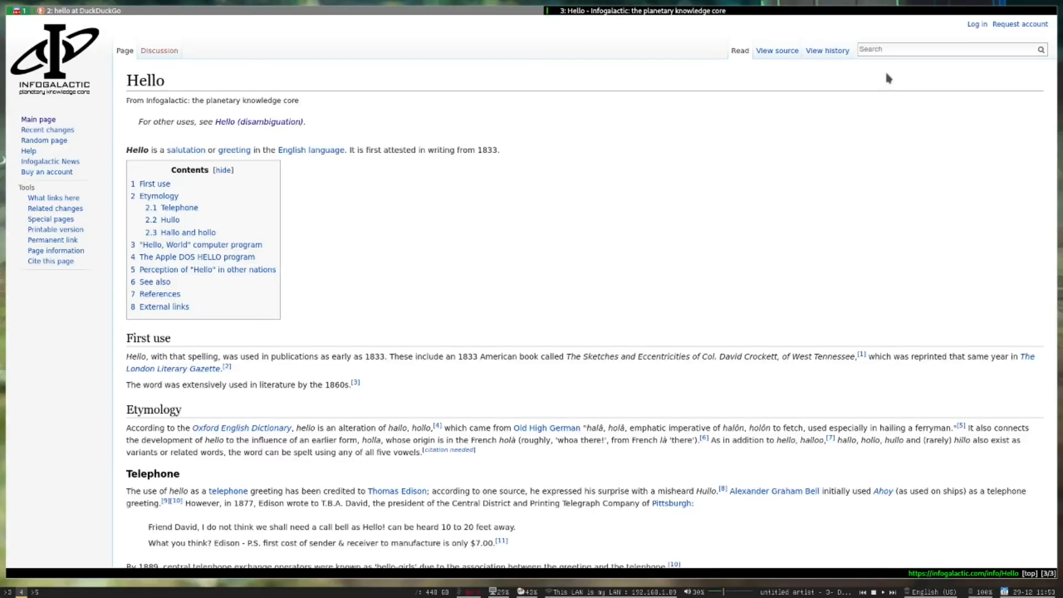
Scroll down the Infogalactic Hello article, then close its tab
scroll("down", 3)
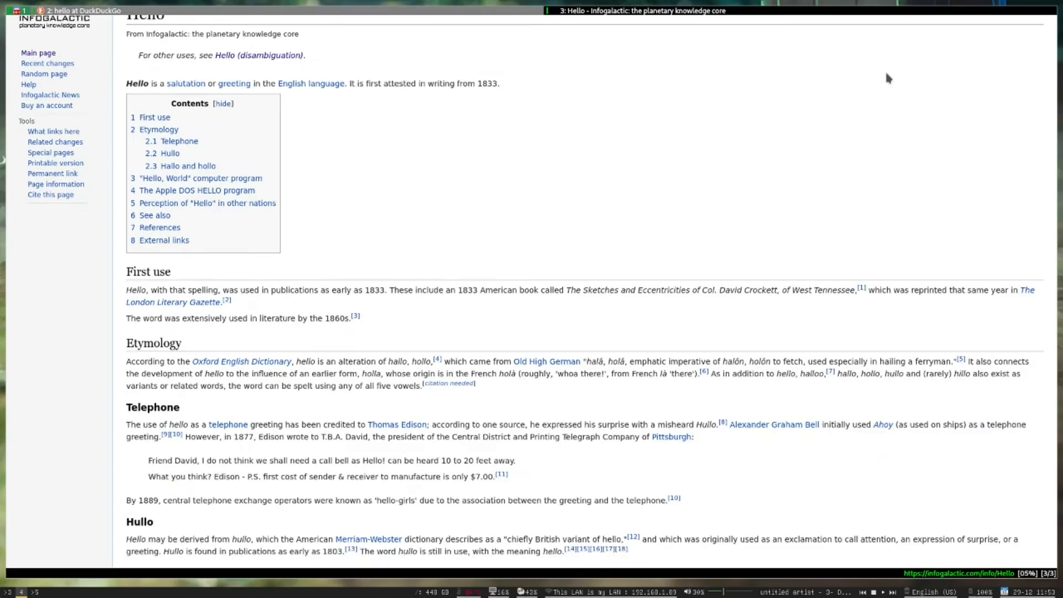
scroll("down", 3)
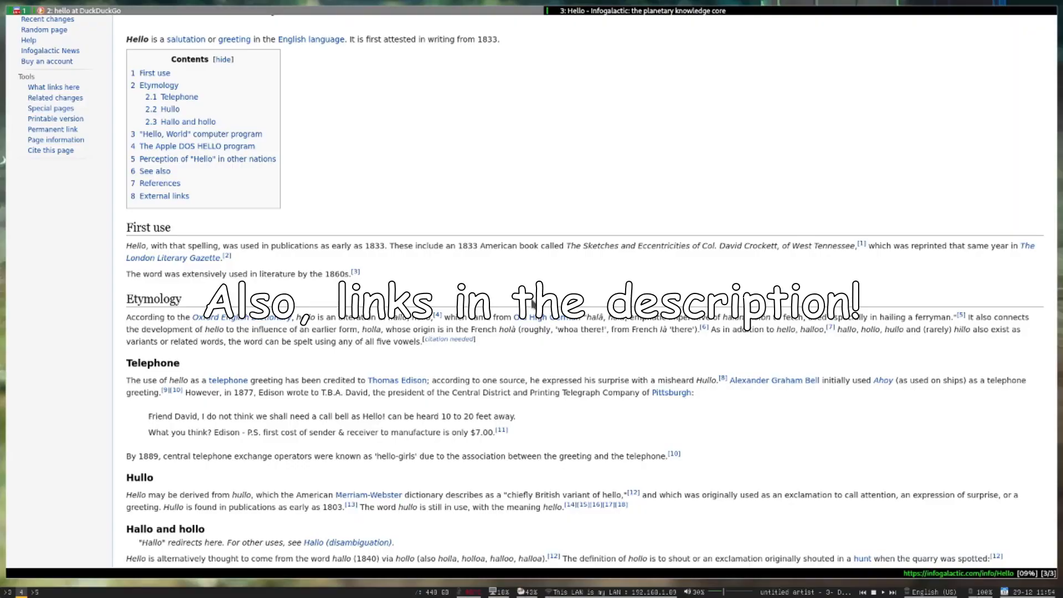
left_click(67, 9)
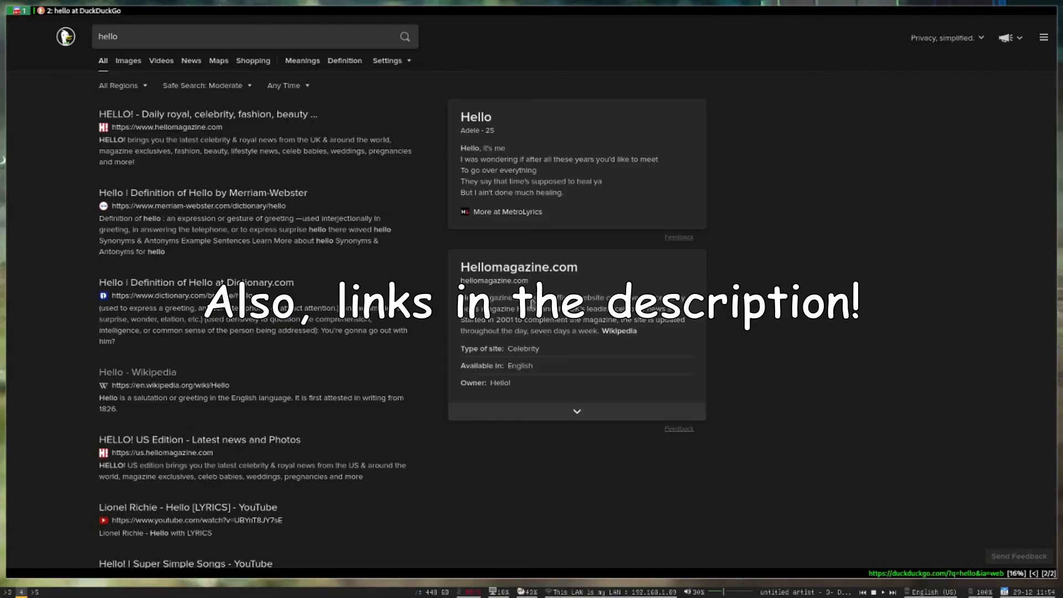